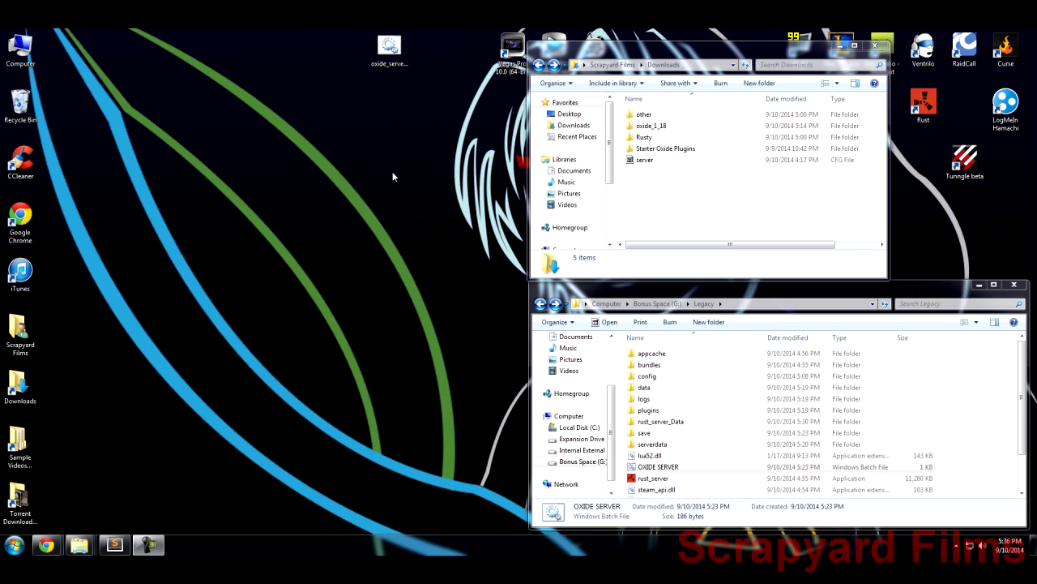
mouse_move(607, 258)
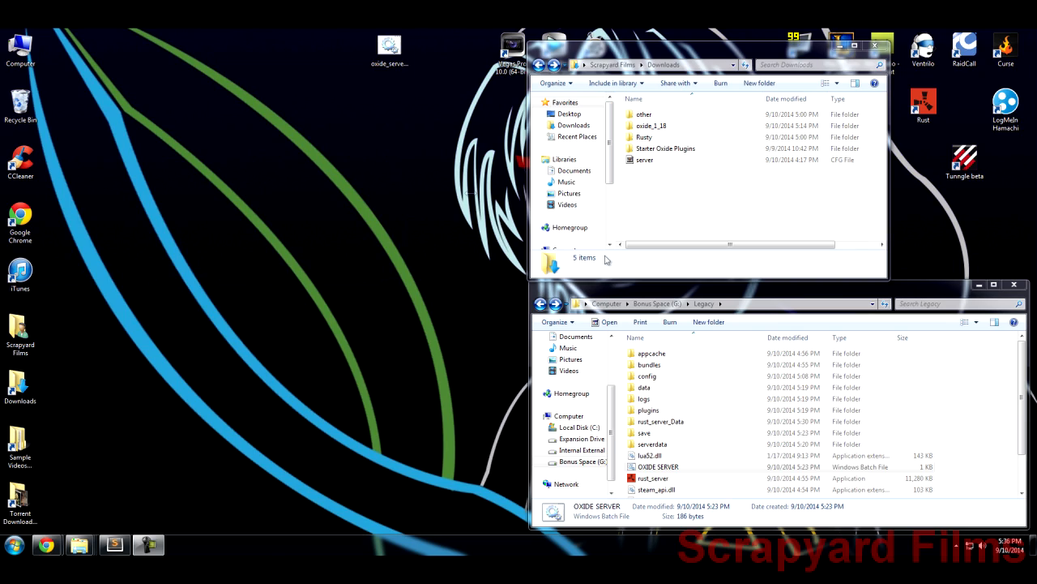
Review OXIDE SERVER.bat, highlighting the max players setting and the server.cfg path.
click(658, 467)
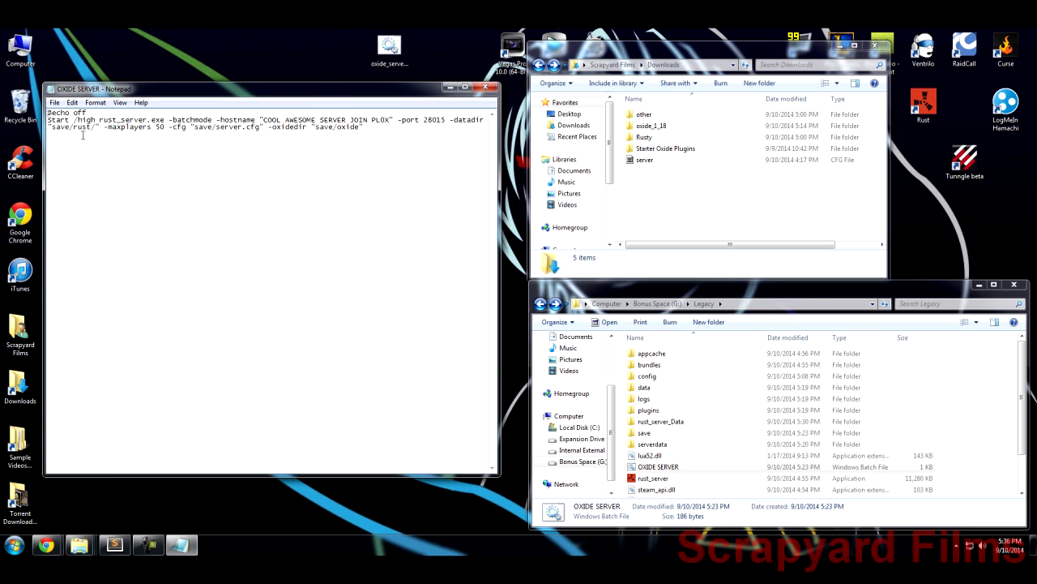
drag(233, 120, 363, 119)
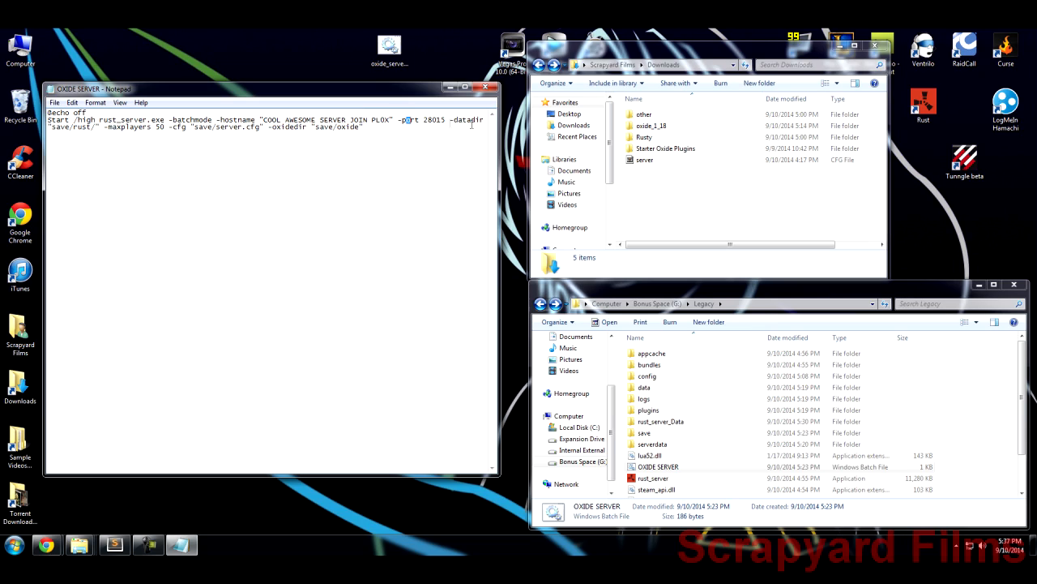
double_click(133, 136)
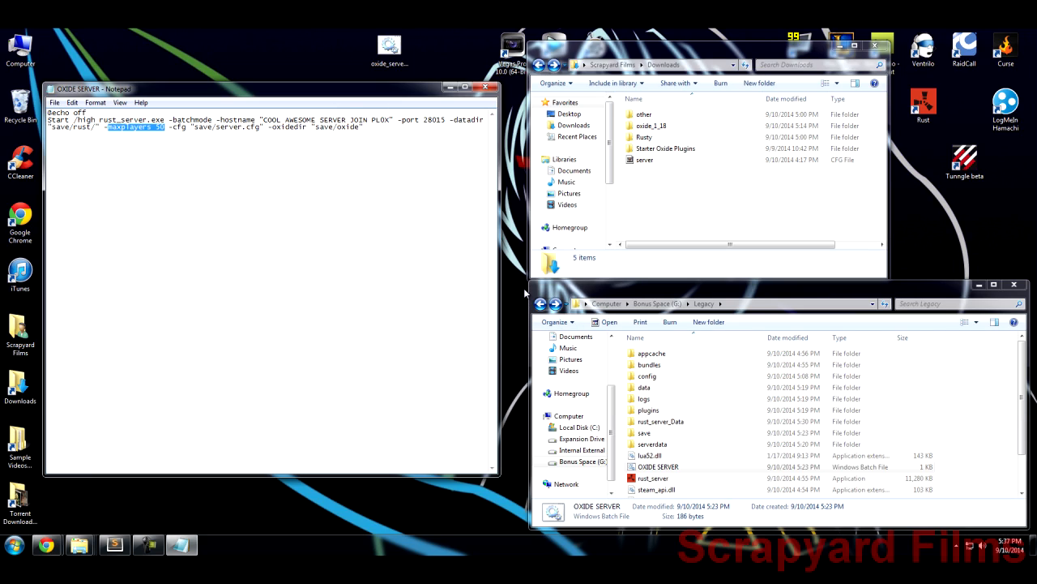
mouse_move(434, 101)
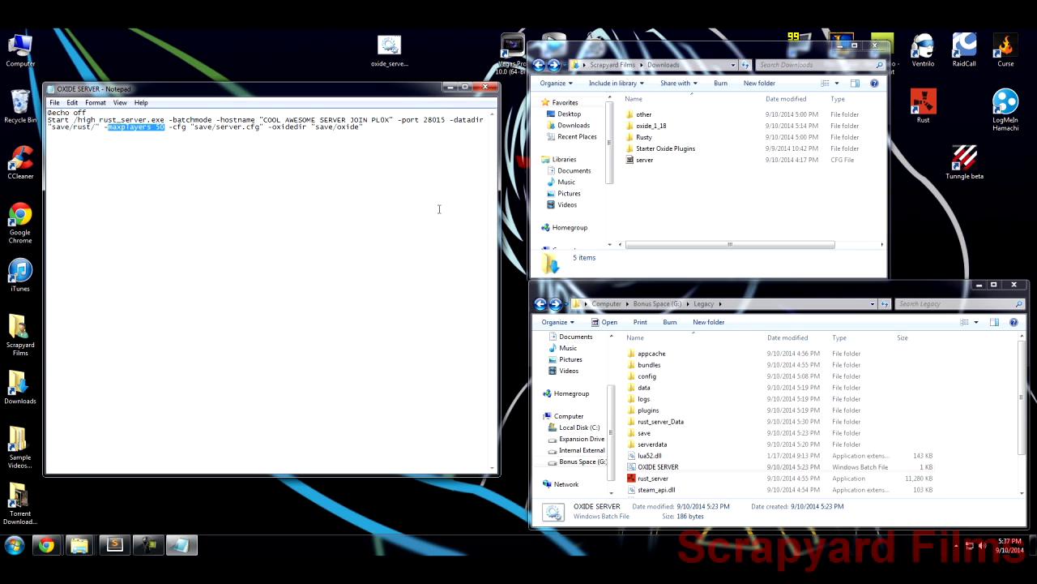
mouse_move(663, 219)
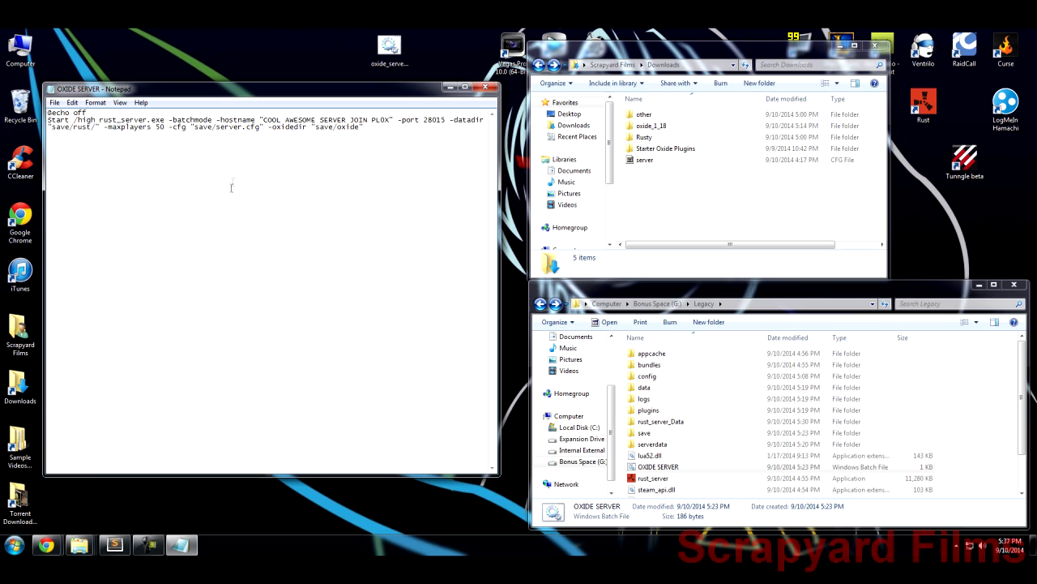
mouse_move(216, 184)
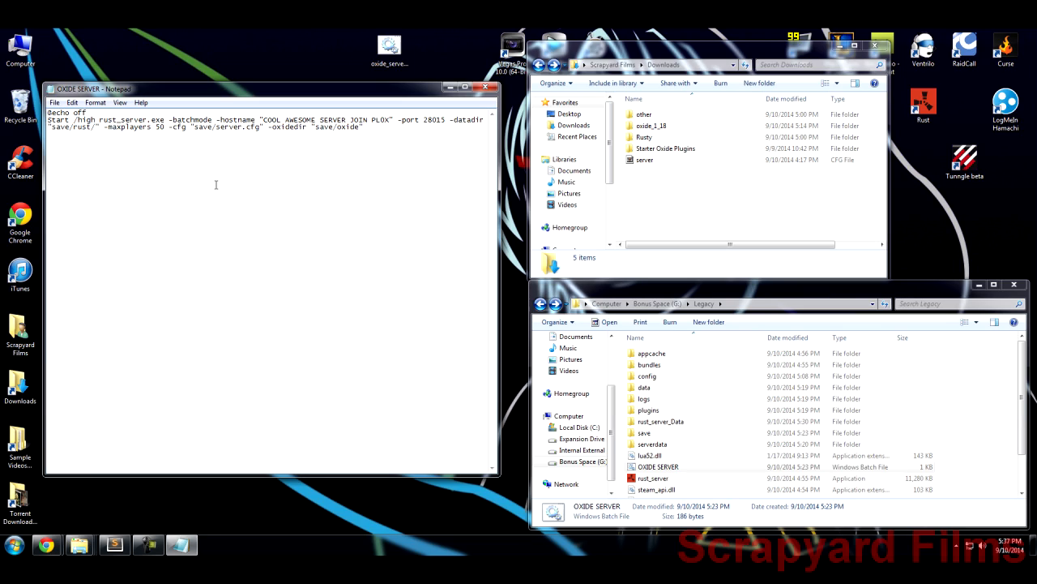
mouse_move(208, 191)
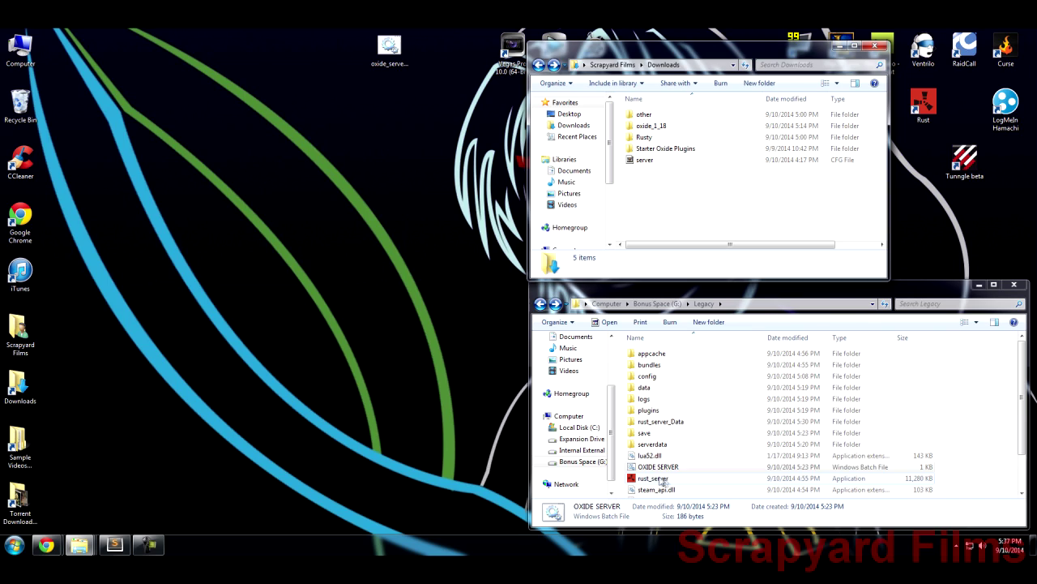
double_click(655, 467)
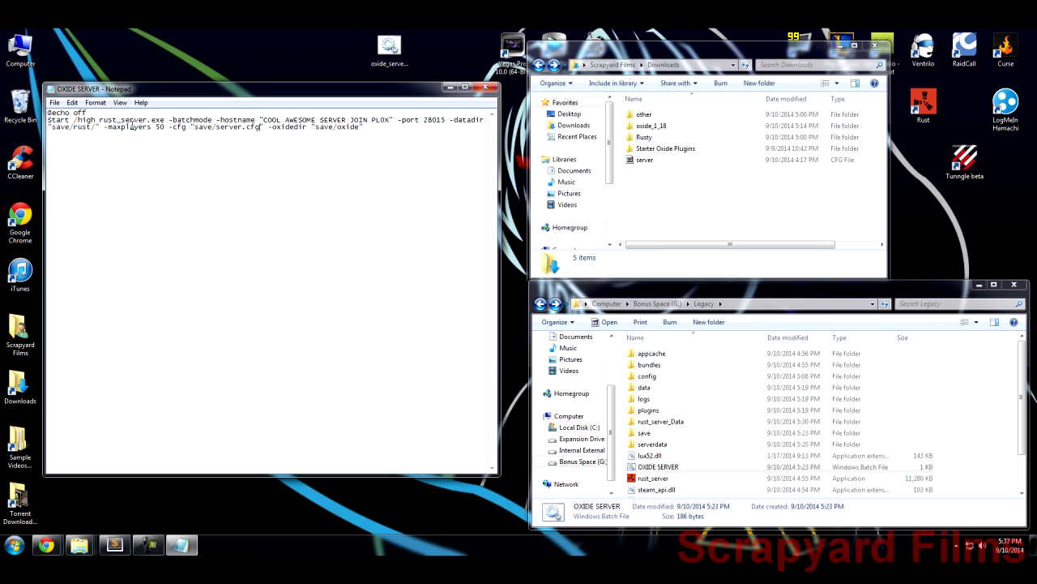
double_click(178, 139)
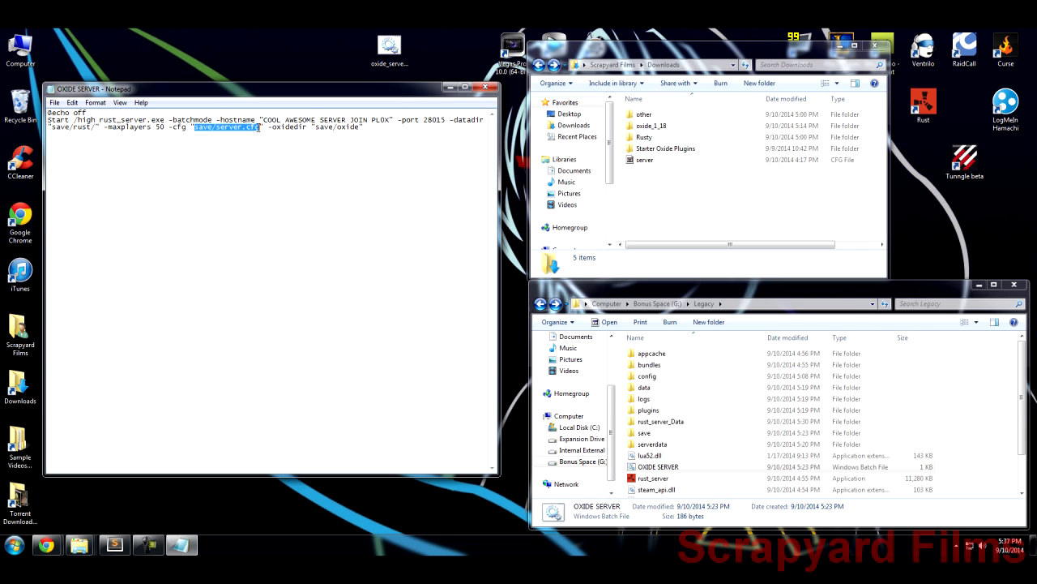
Browse into the Legacy save folder, pick server.cfg in Downloads, and close the launch file.
double_click(644, 431)
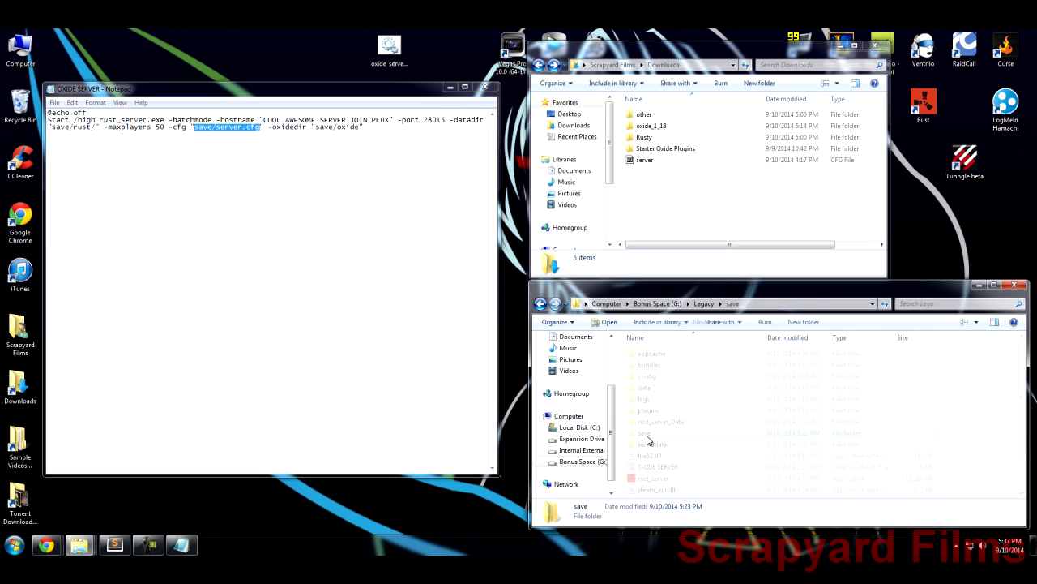
double_click(643, 433)
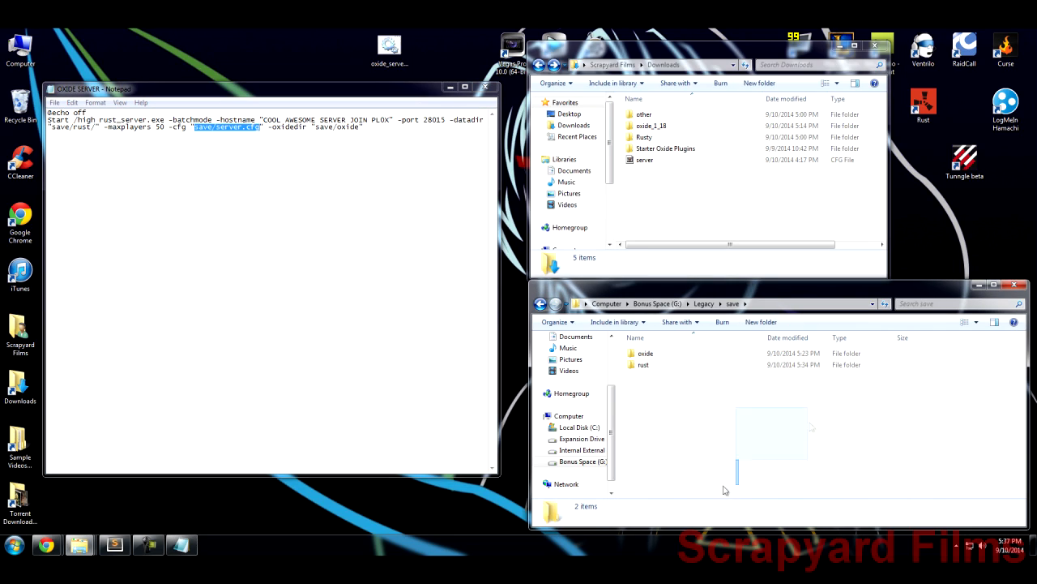
click(232, 150)
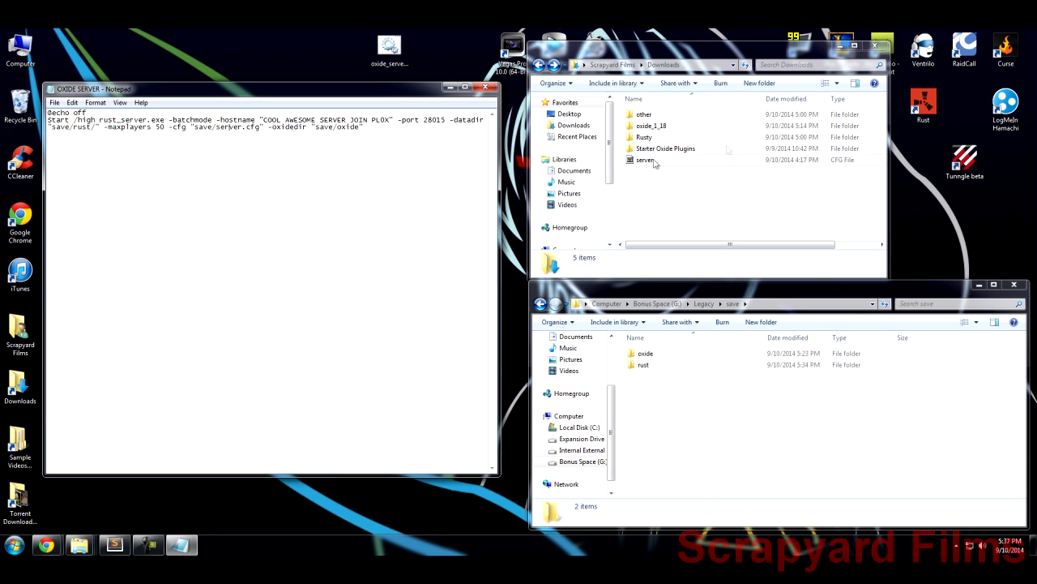
click(644, 161)
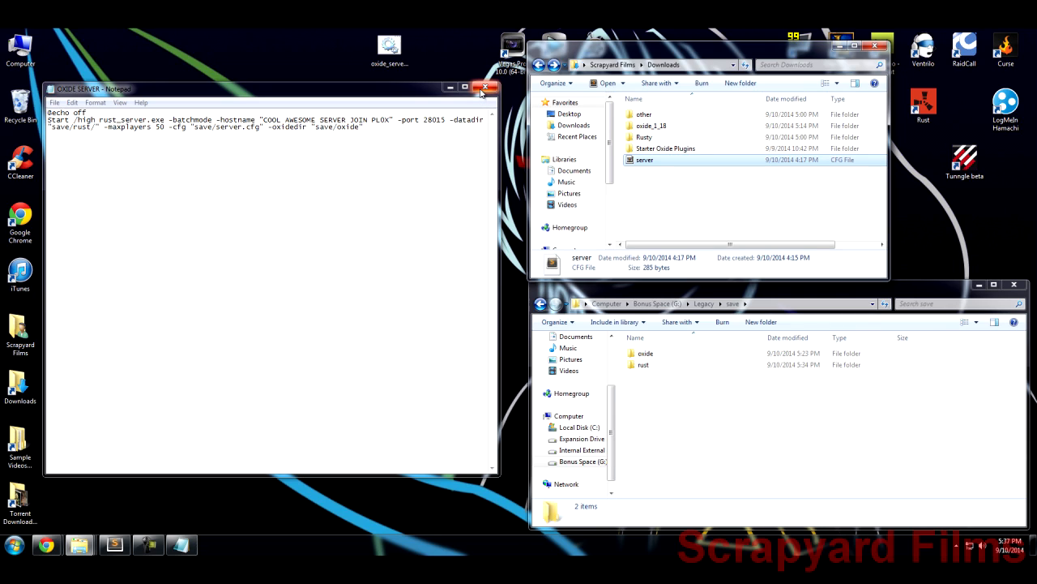
click(486, 87)
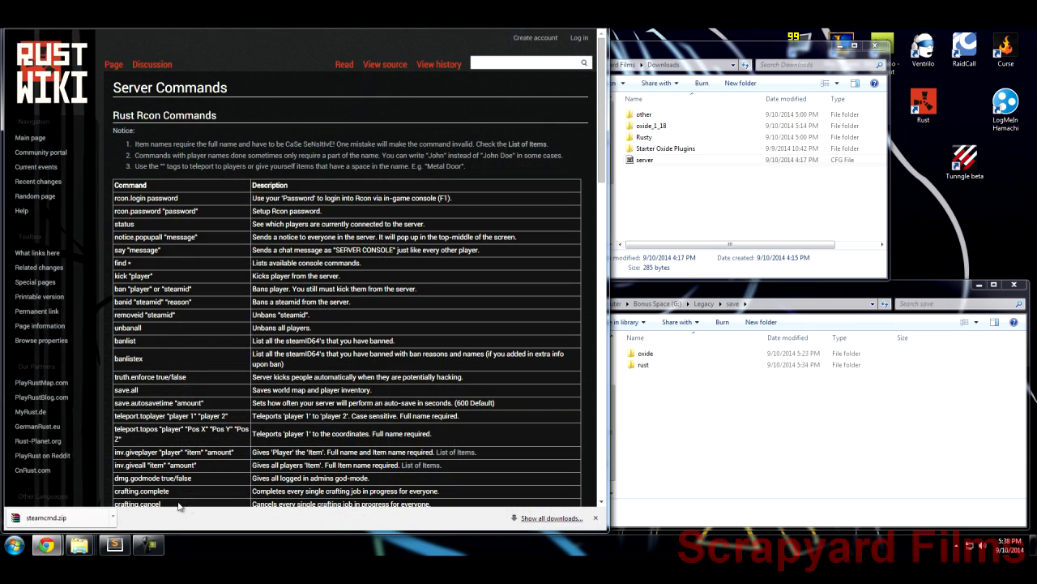
mouse_move(165, 113)
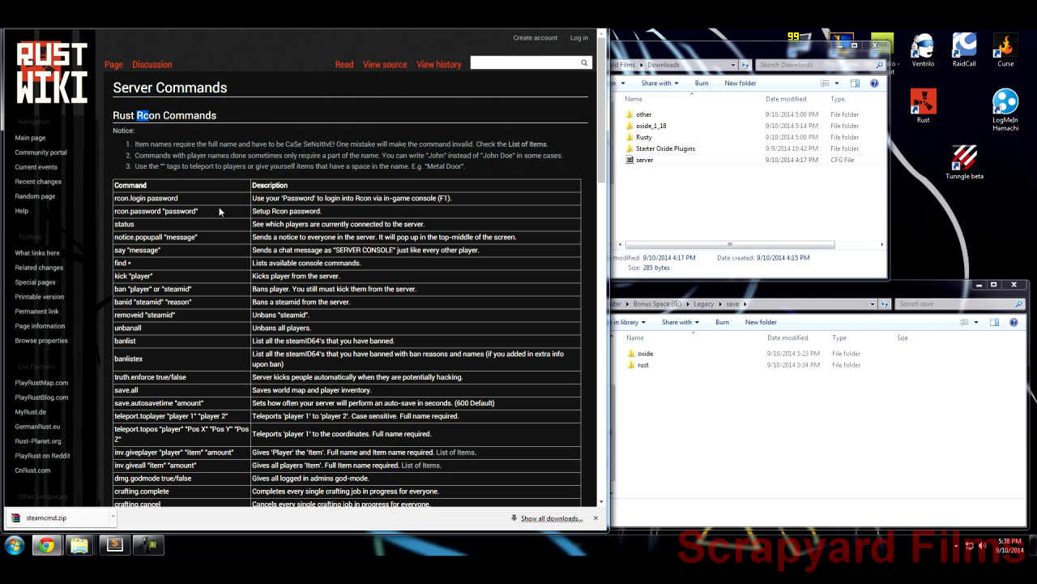
mouse_move(668, 212)
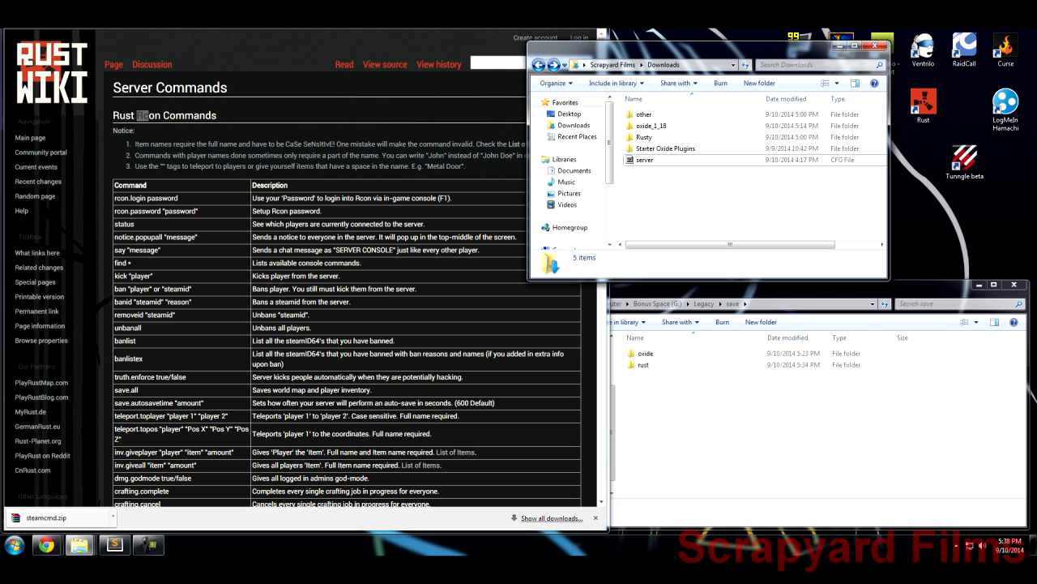
Load server.cfg from Downloads into the text editor beside the Rcon commands page.
click(641, 161)
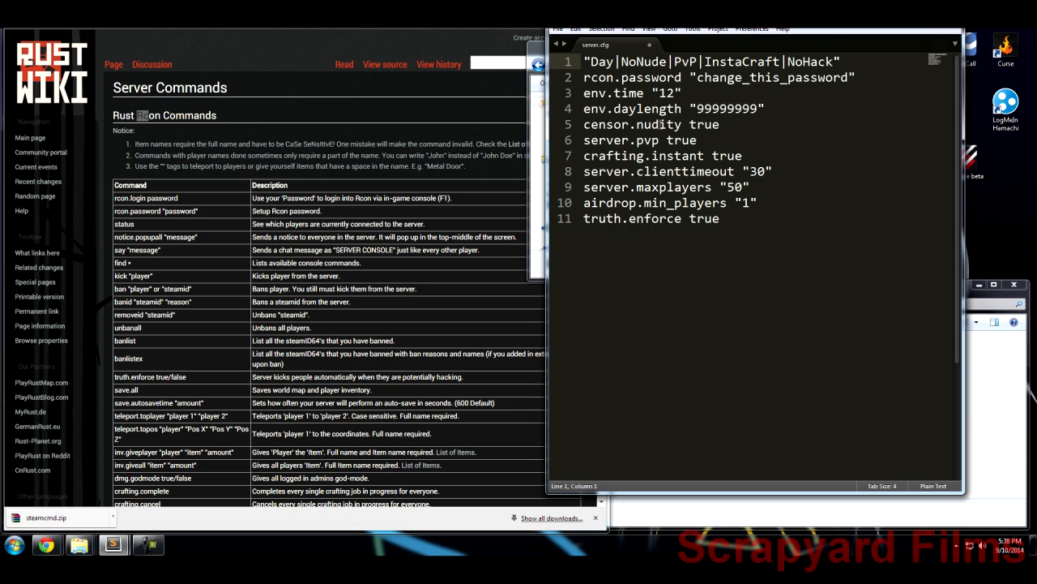
Delete the old hostname text on line 1, leaving the rcon password line untouched.
click(842, 61)
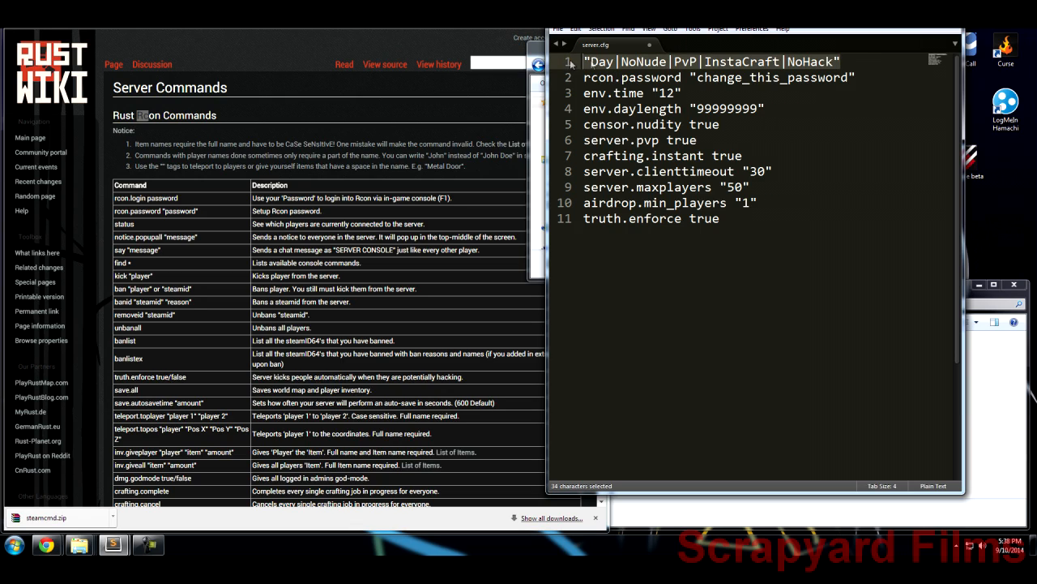
key(Delete)
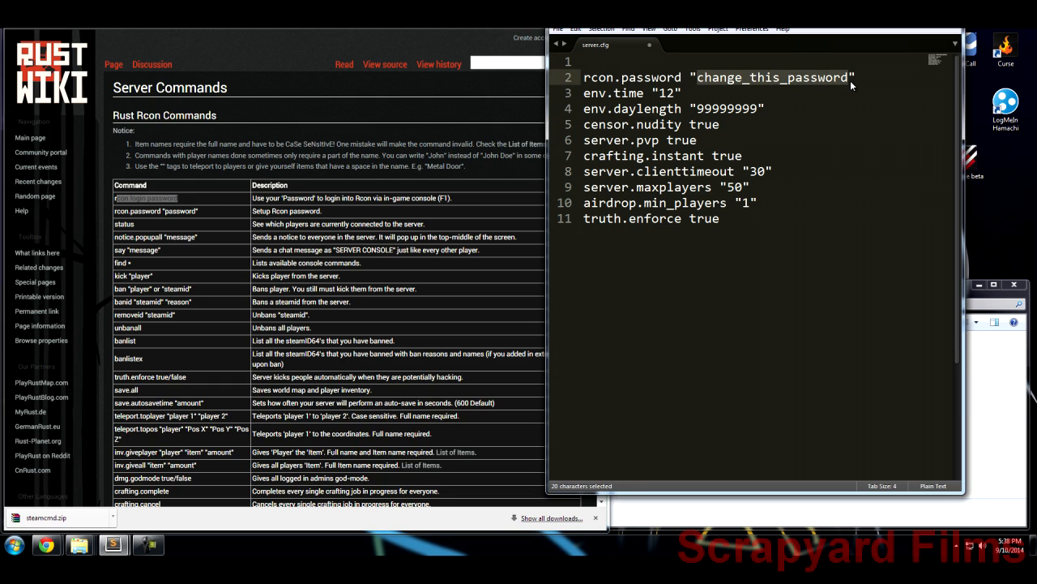
mouse_move(784, 97)
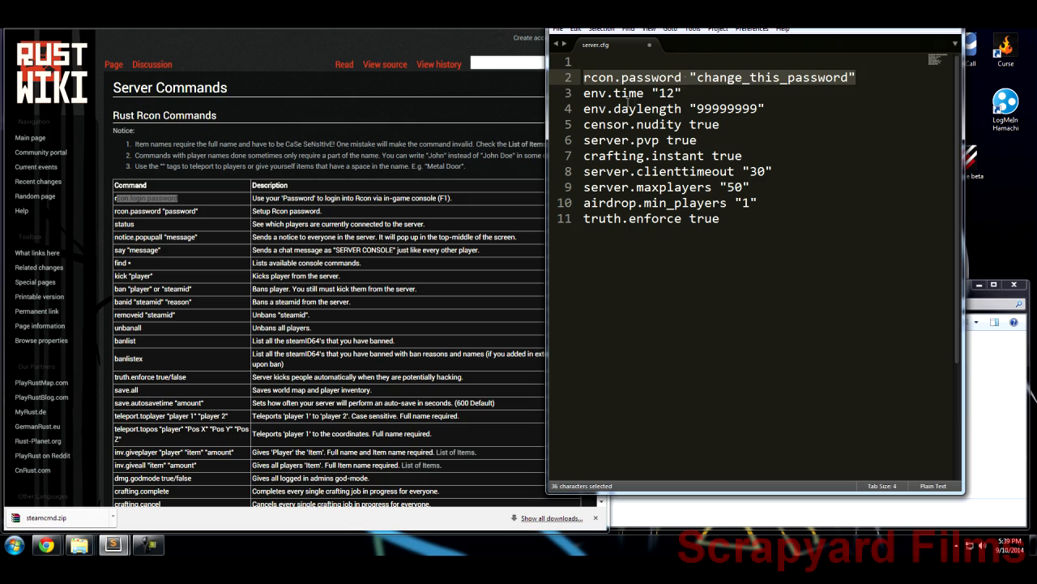
click(619, 109)
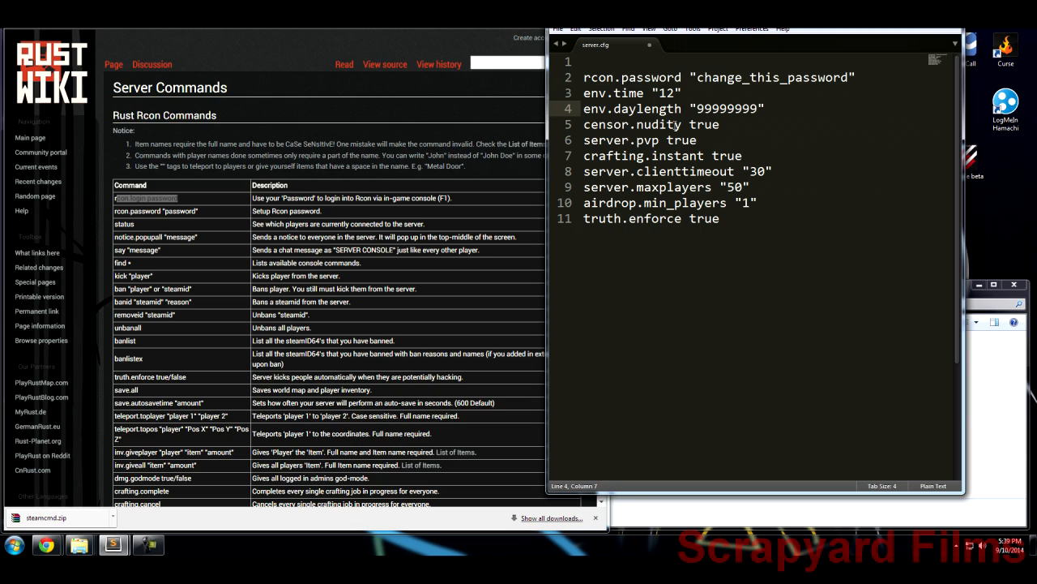
mouse_move(791, 152)
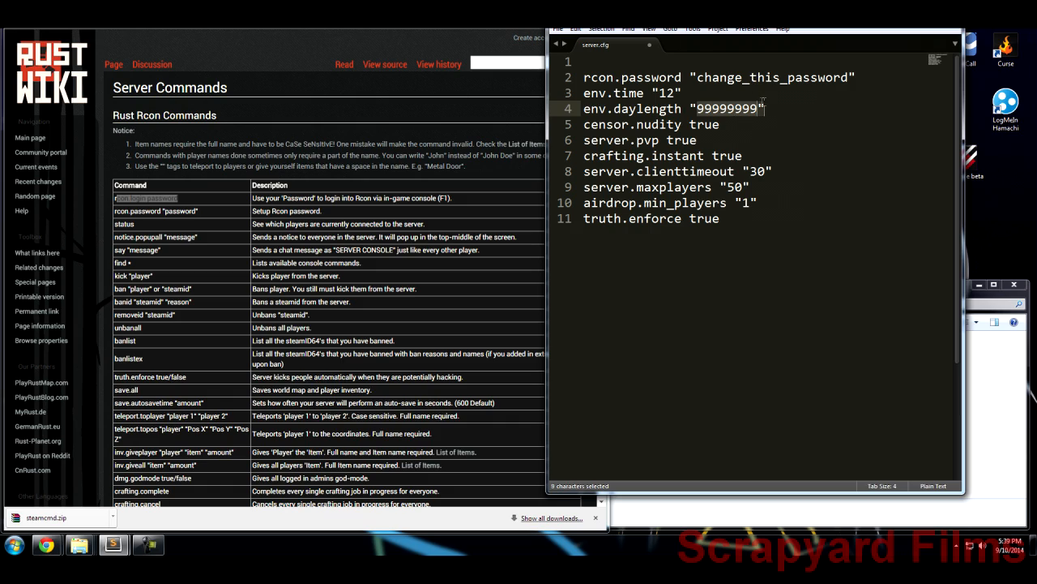
Delete the server.maxplayers "50" line, leaving line nine empty above the airdrop setting.
click(698, 108)
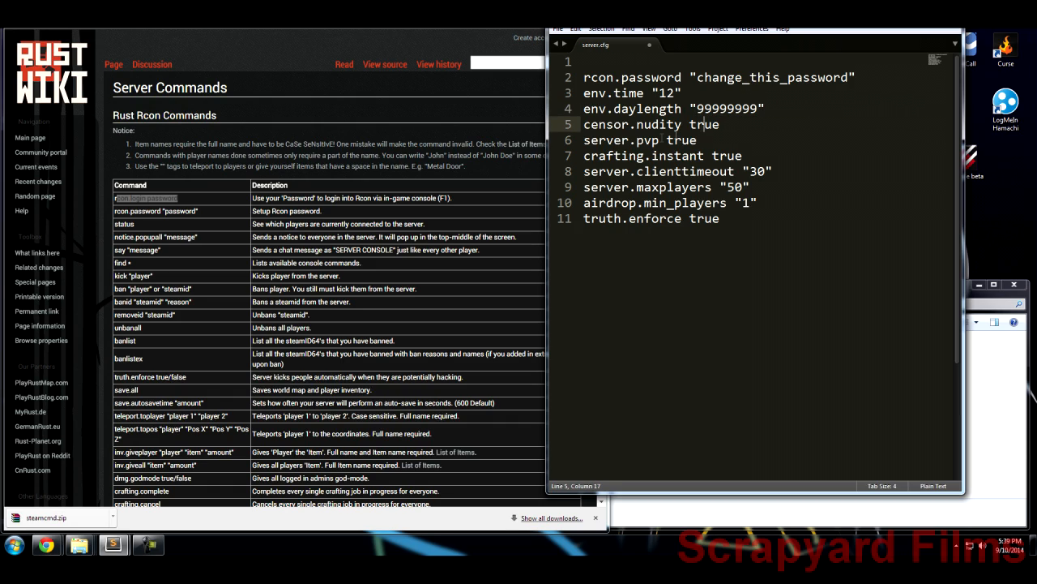
click(678, 156)
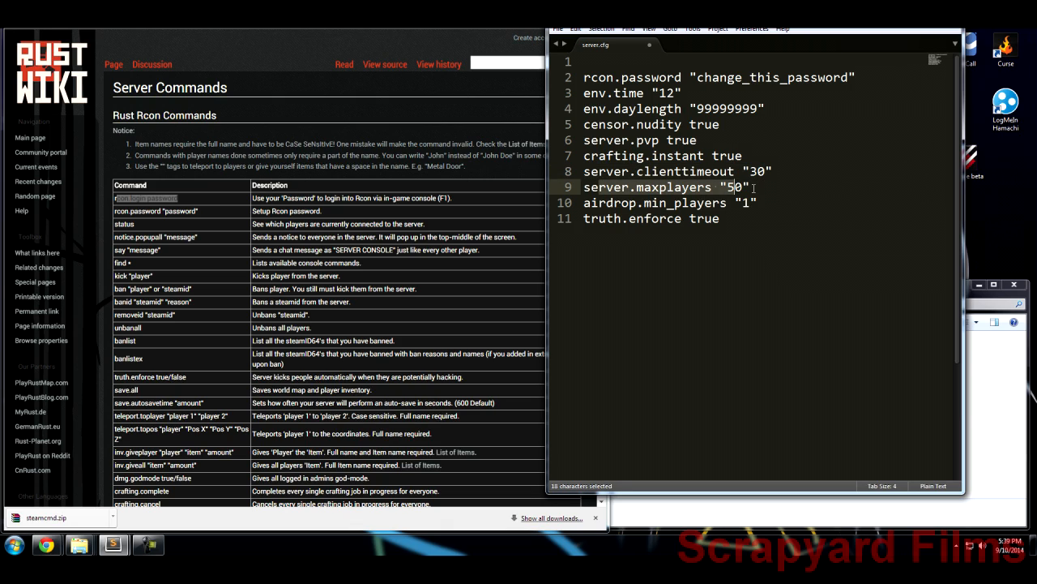
key(Delete)
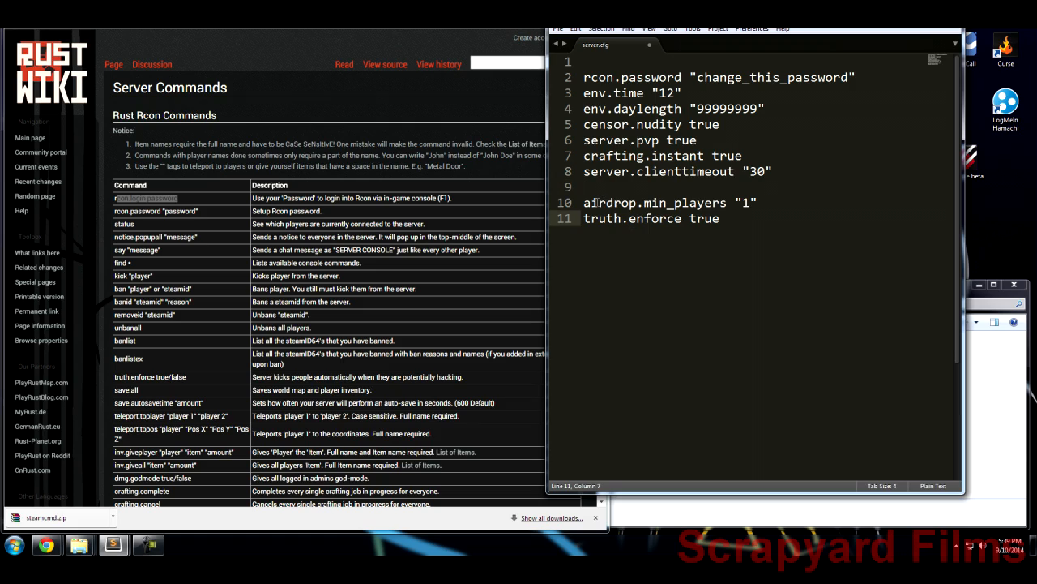
double_click(746, 202)
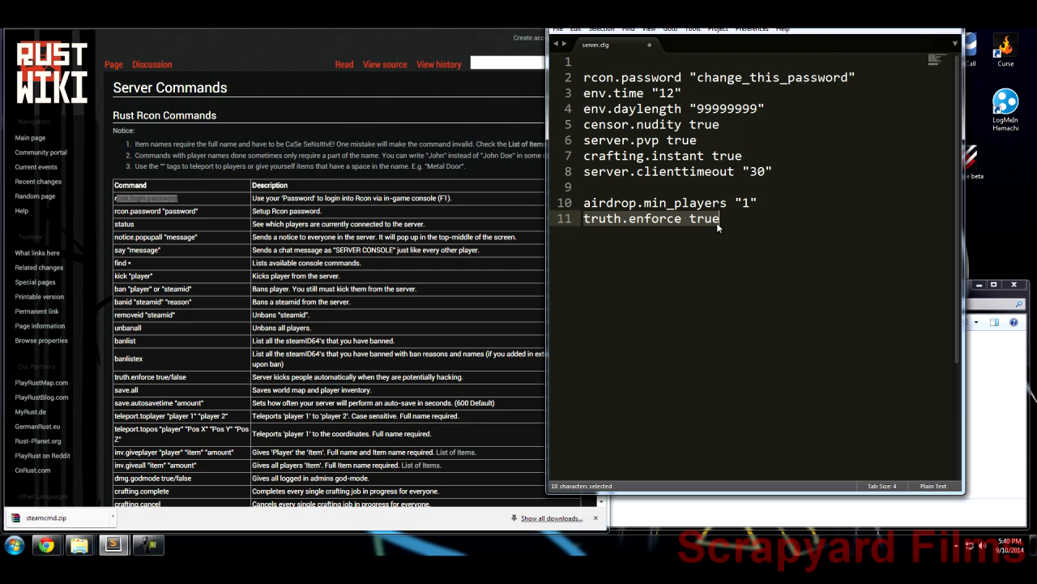
click(720, 219)
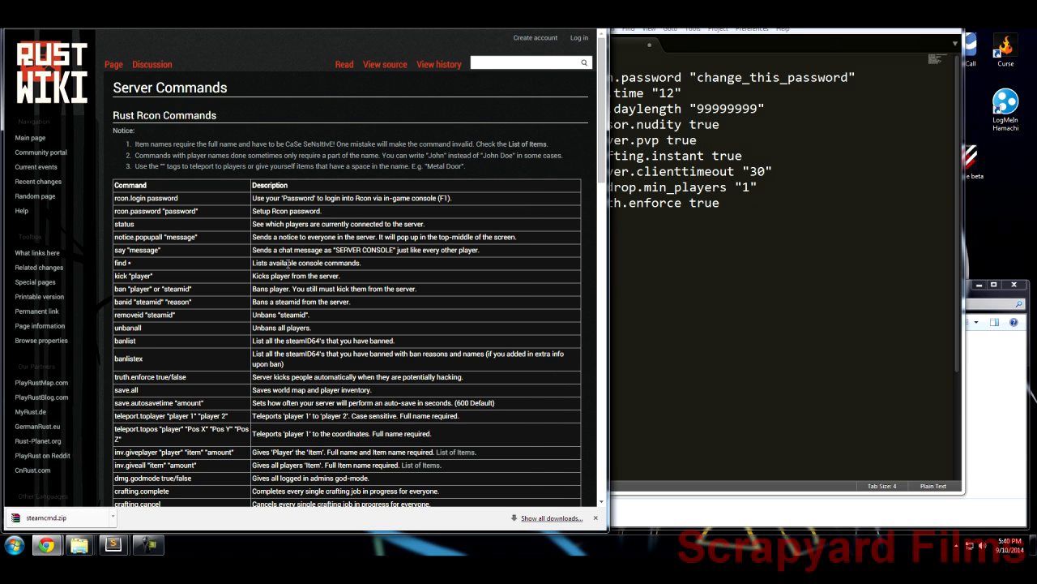
Scroll further down the Rust Wiki Server Commands list.
scroll(down, 3)
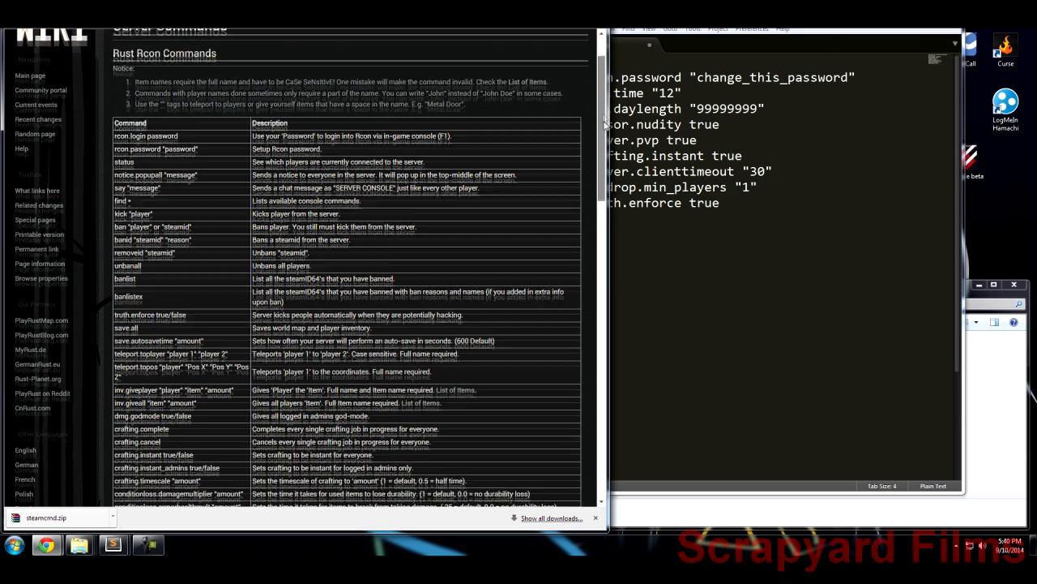
scroll(down, 3)
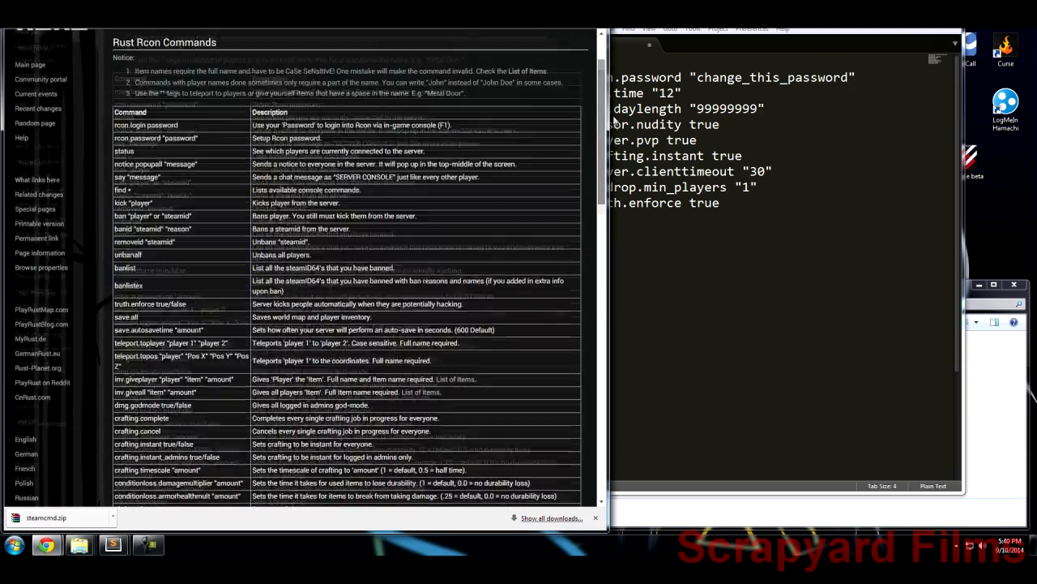
scroll(down, 3)
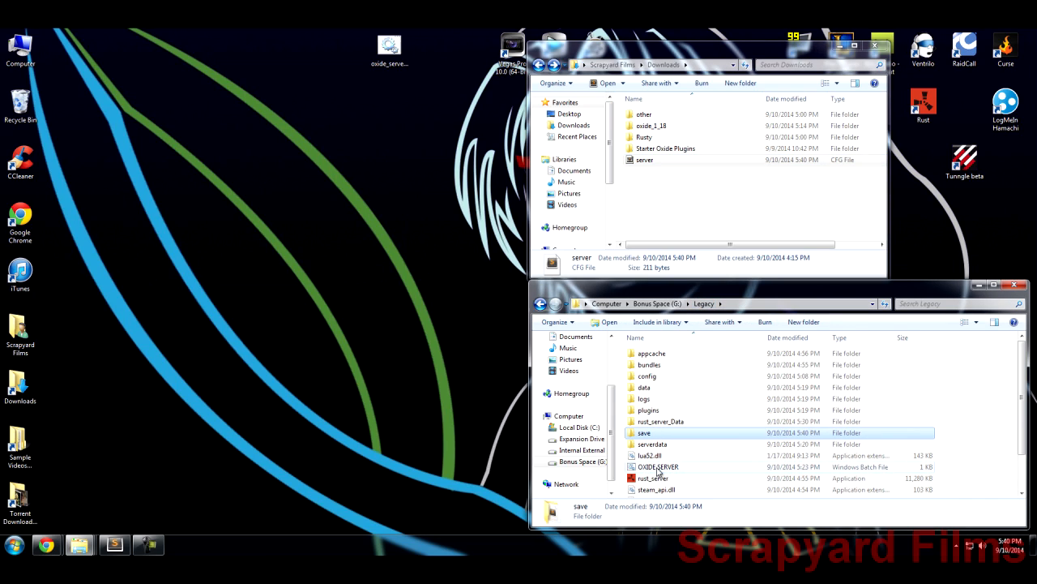
Run OXIDE SERVER.bat to bring up the Rust Dedicated Server console.
double_click(655, 466)
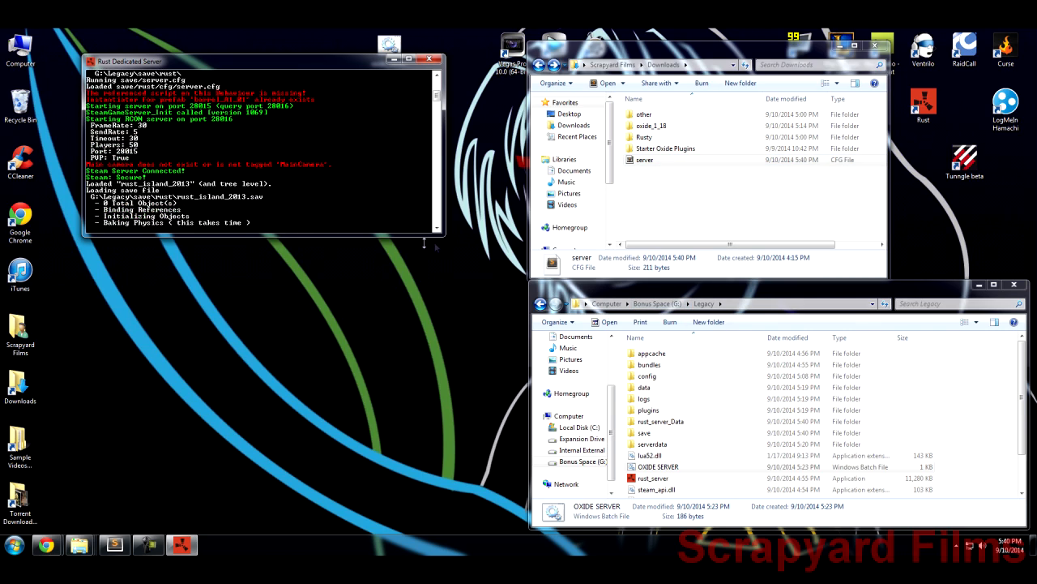
mouse_move(259, 464)
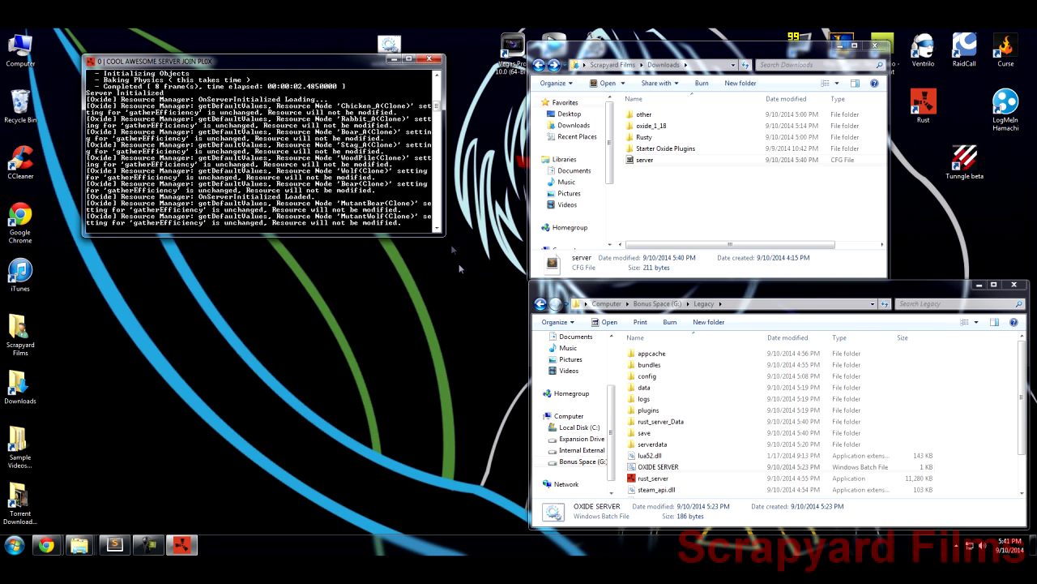
mouse_move(678, 373)
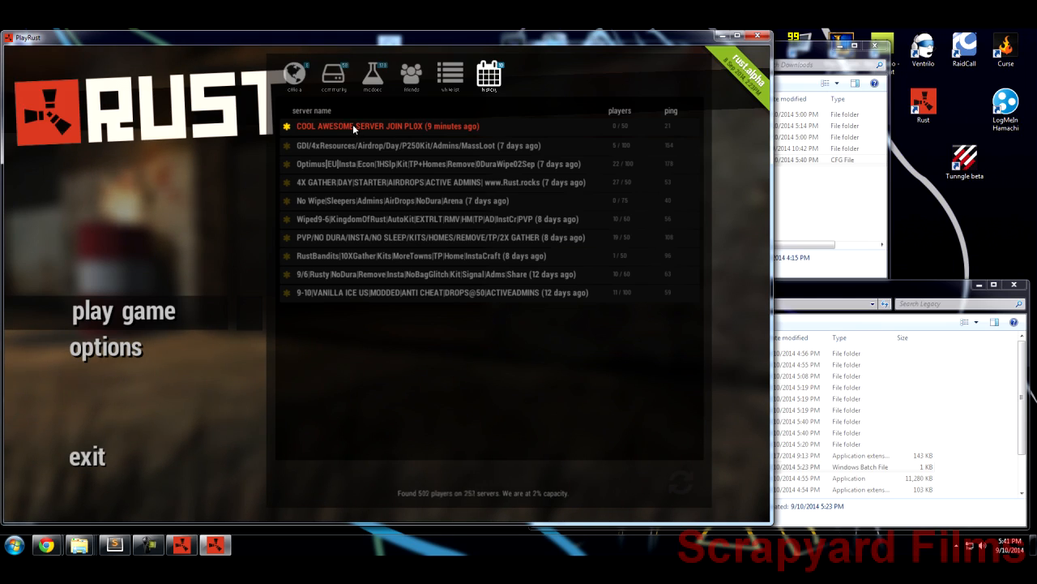
double_click(387, 127)
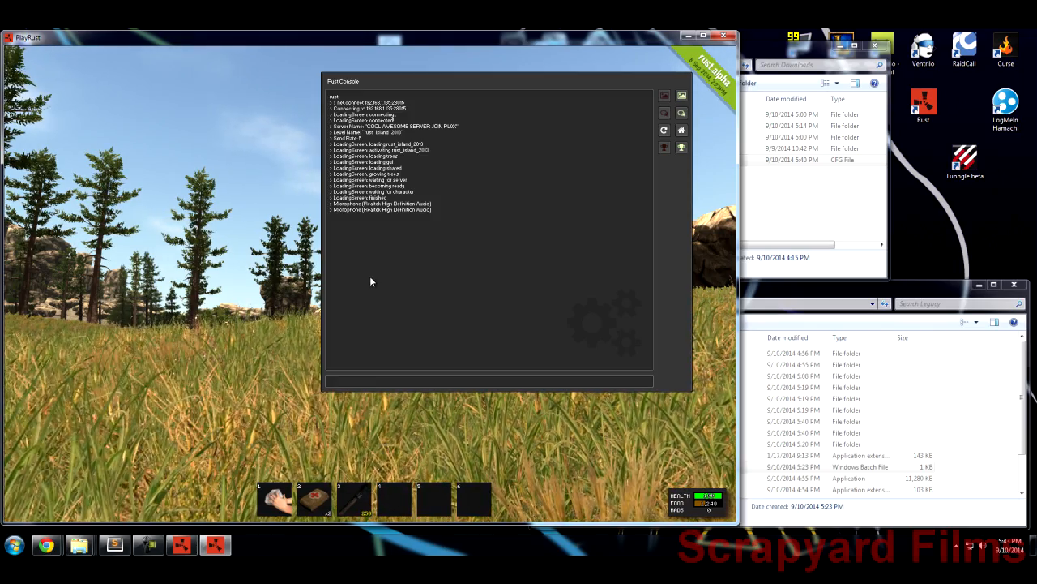
click(486, 380)
text(rcon.)
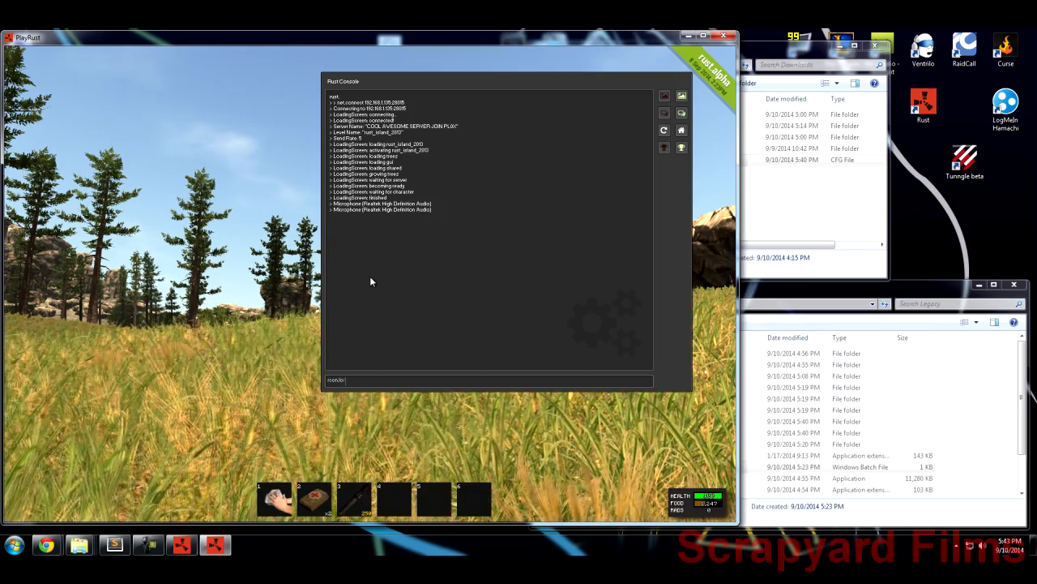
text(login o)
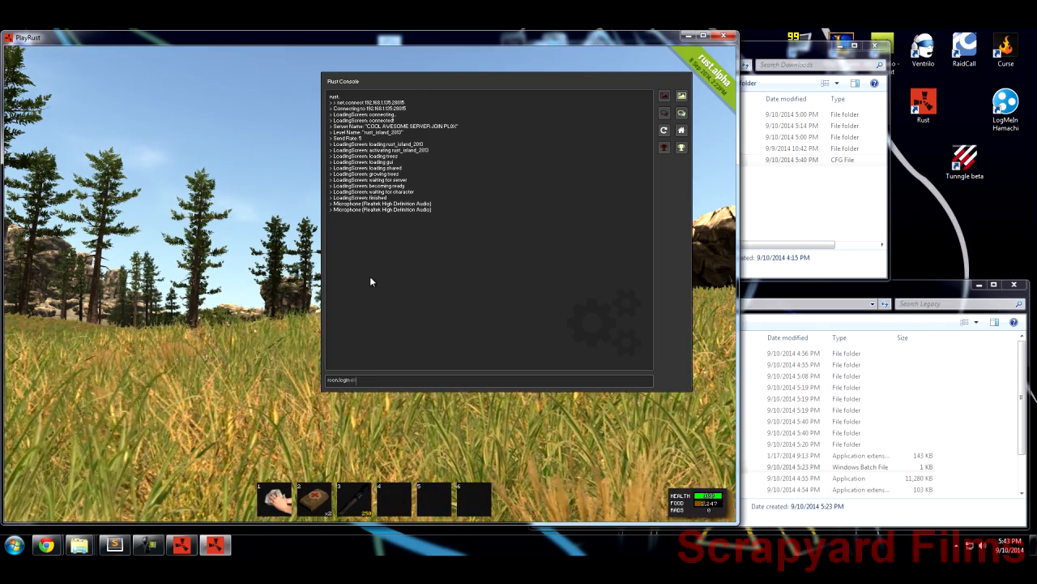
text(change_this_password)
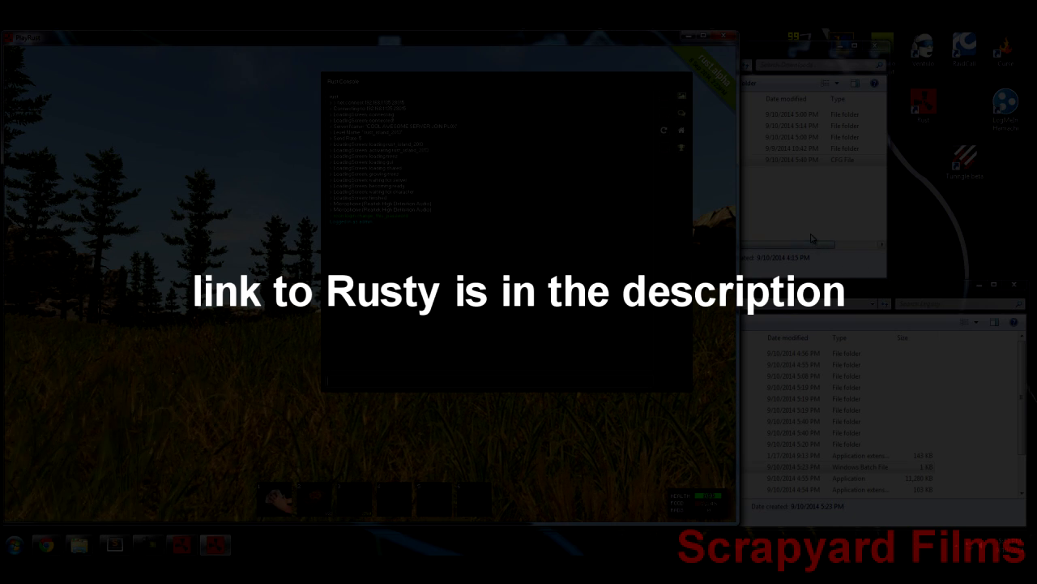
mouse_move(773, 220)
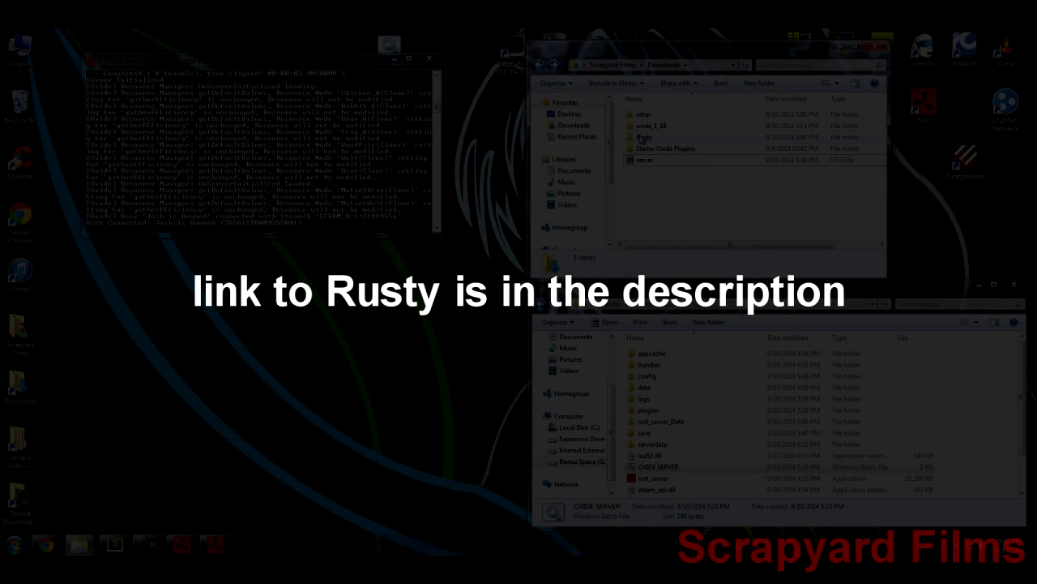
Move the Rusty folder from Downloads into the Legacy server folder.
click(645, 137)
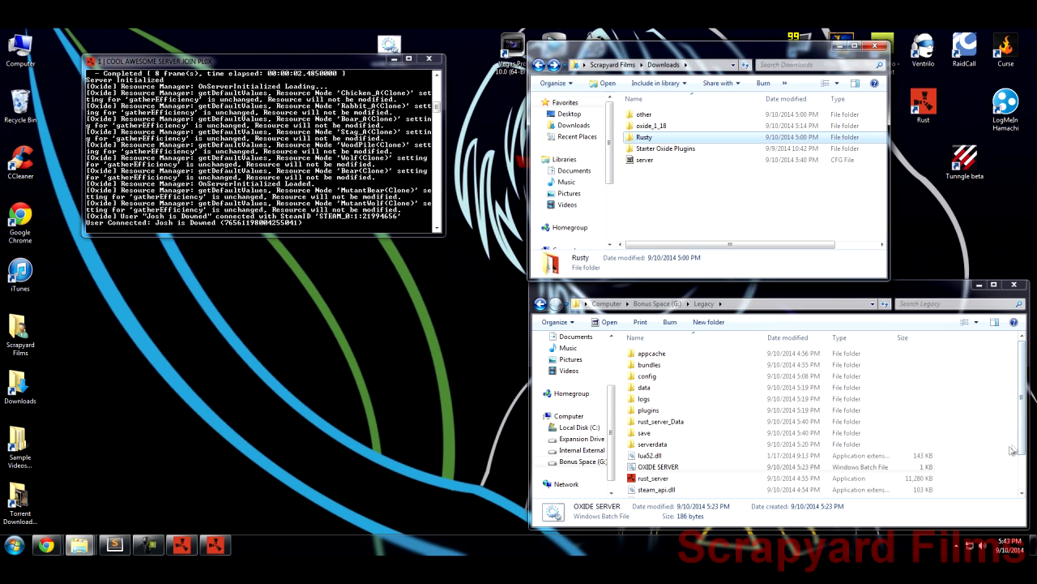
click(645, 431)
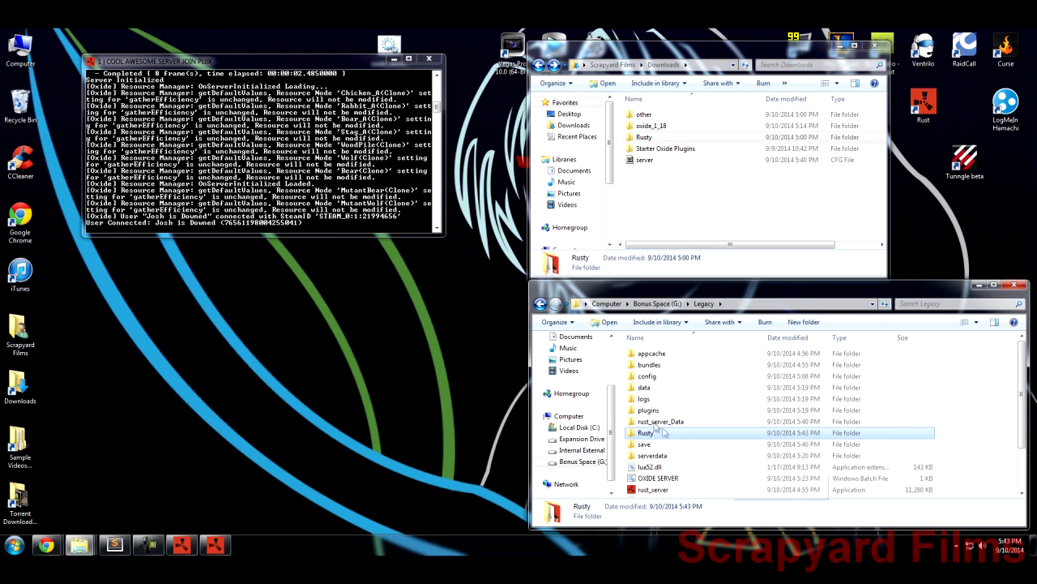
mouse_move(648, 439)
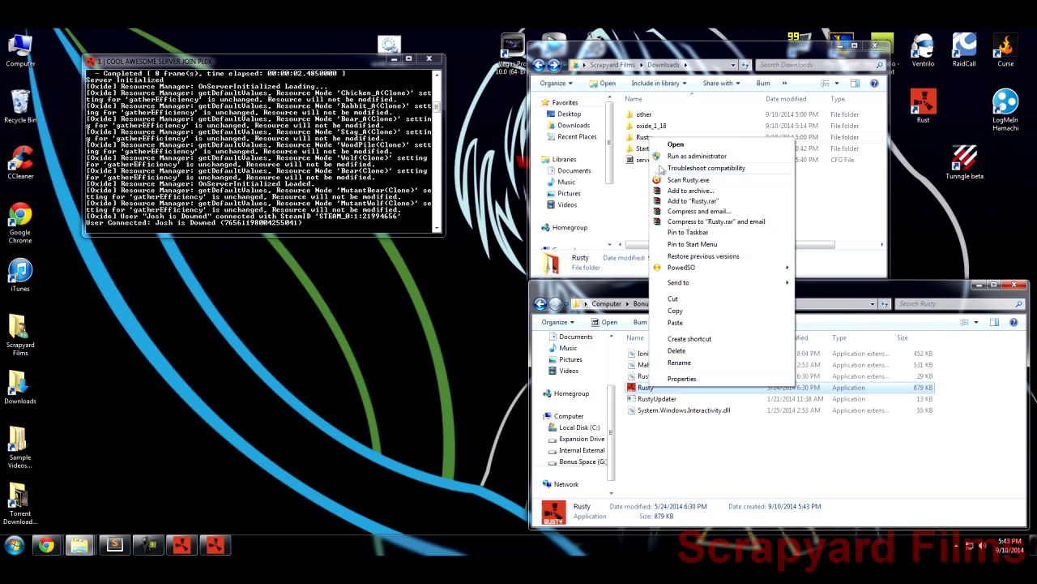
Set Rusty.exe to always run as administrator via its Compatibility properties.
click(681, 378)
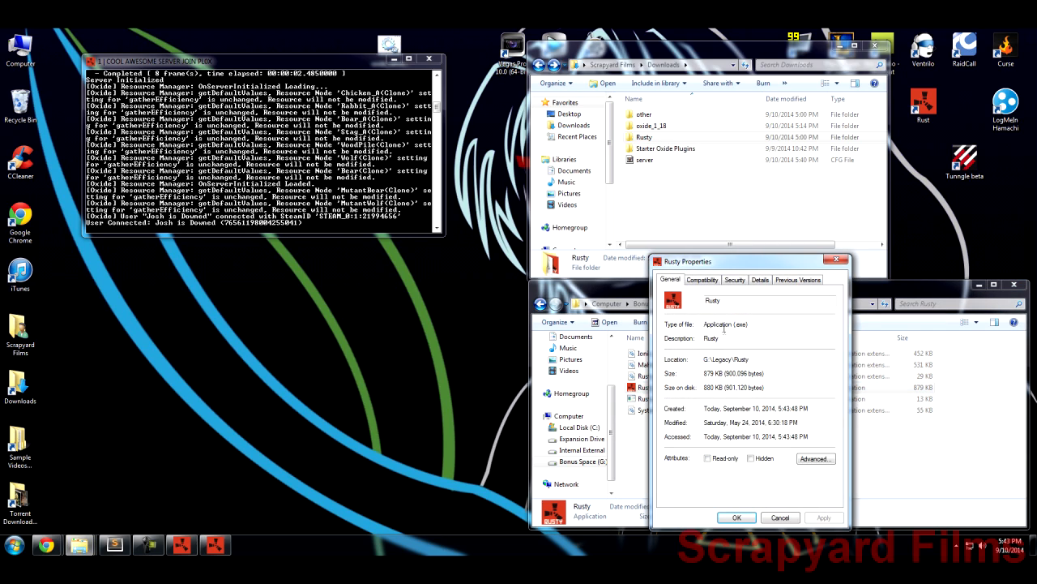
click(702, 279)
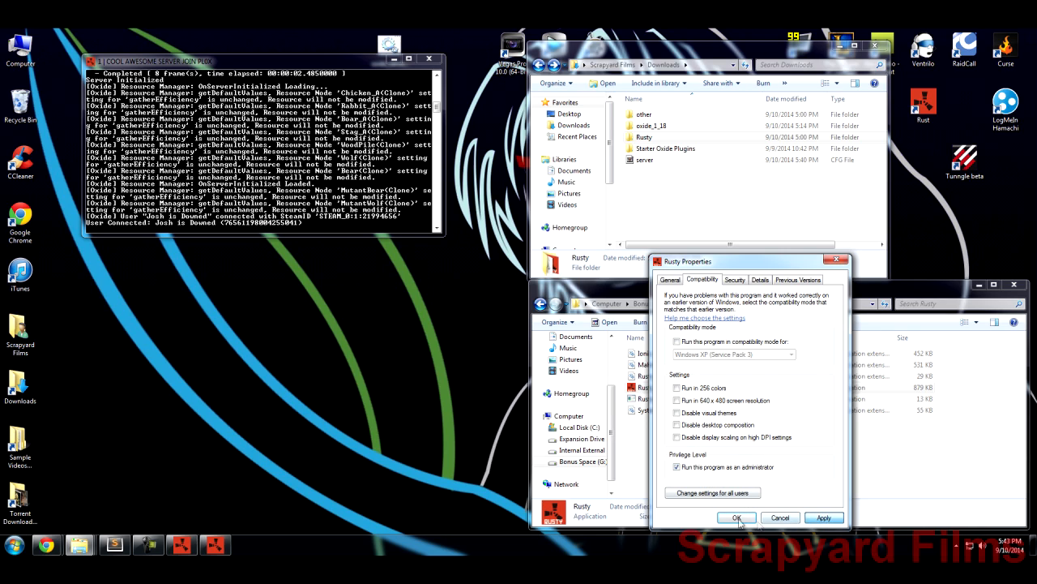
click(736, 515)
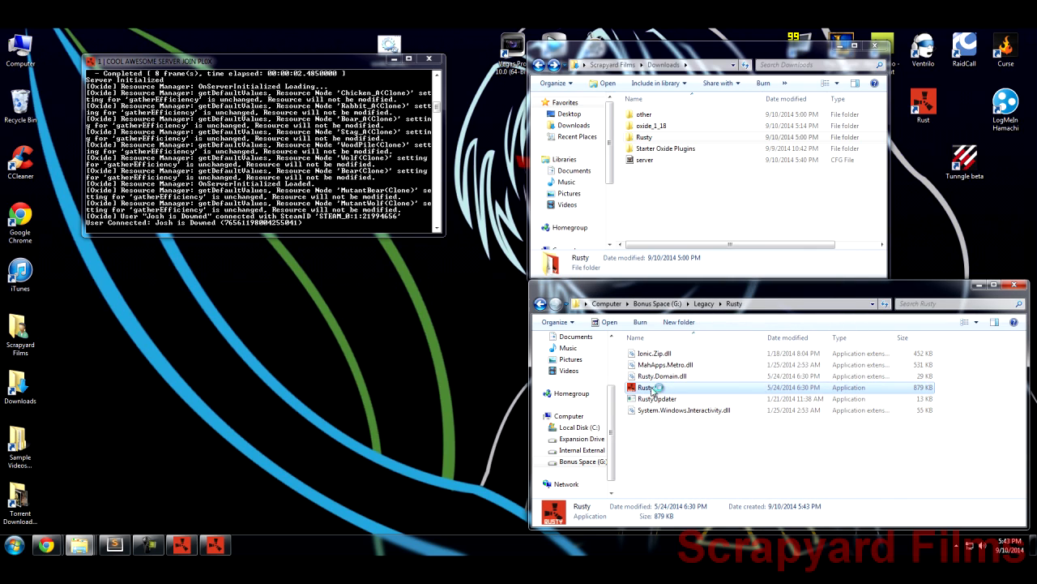
Start Rusty.exe, pick the Dark theme, and go to its Settings page.
double_click(645, 386)
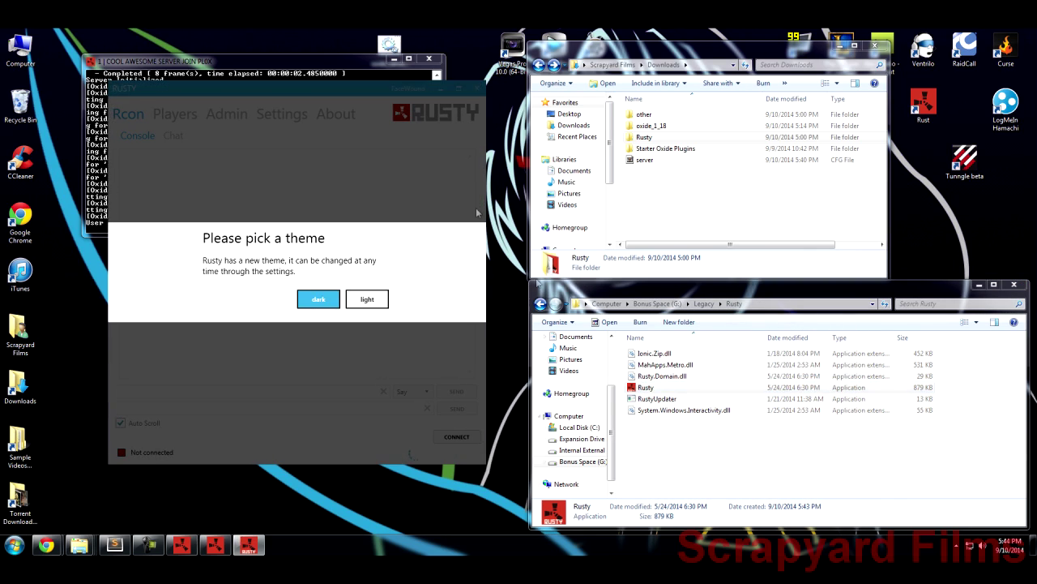
click(318, 299)
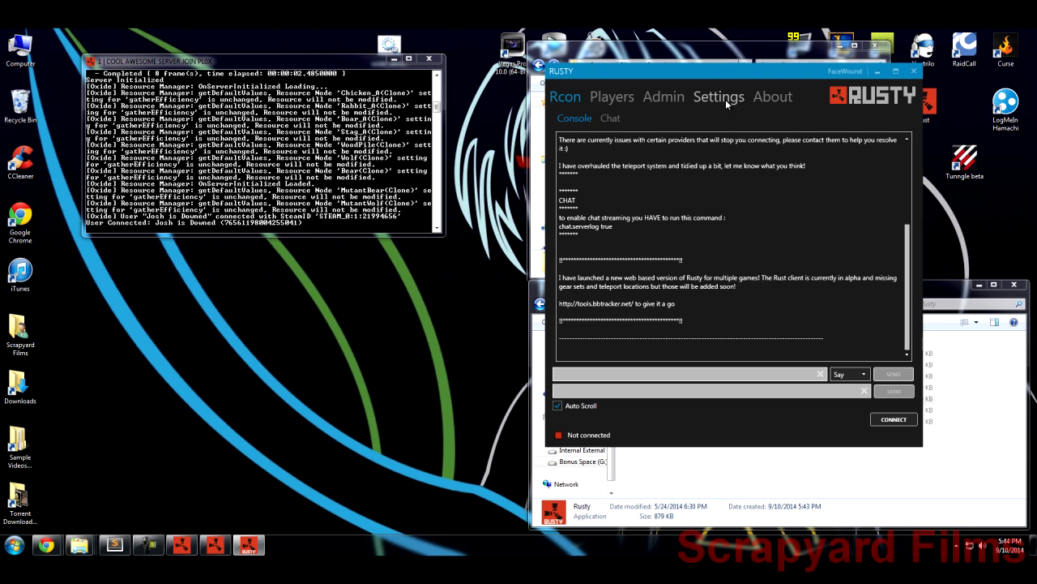
click(720, 97)
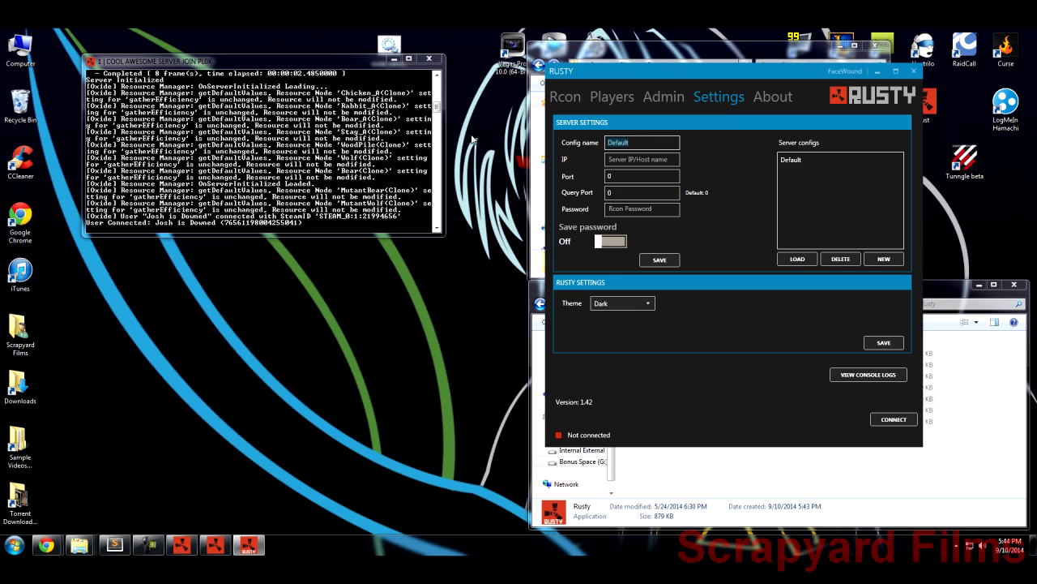
Name the config test with IP 192.168.1.125 and port 28015.
text(test)
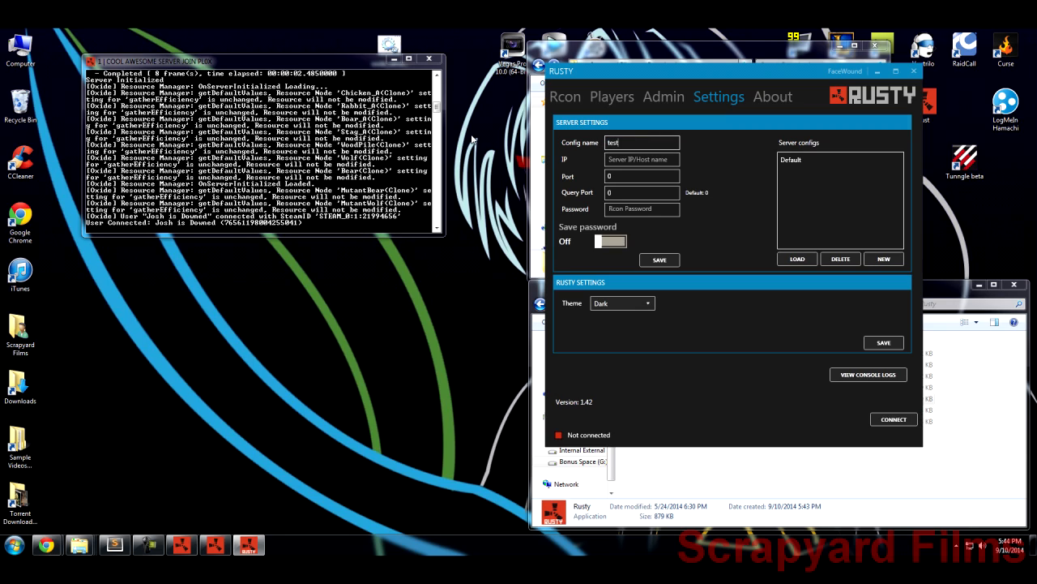
click(642, 158)
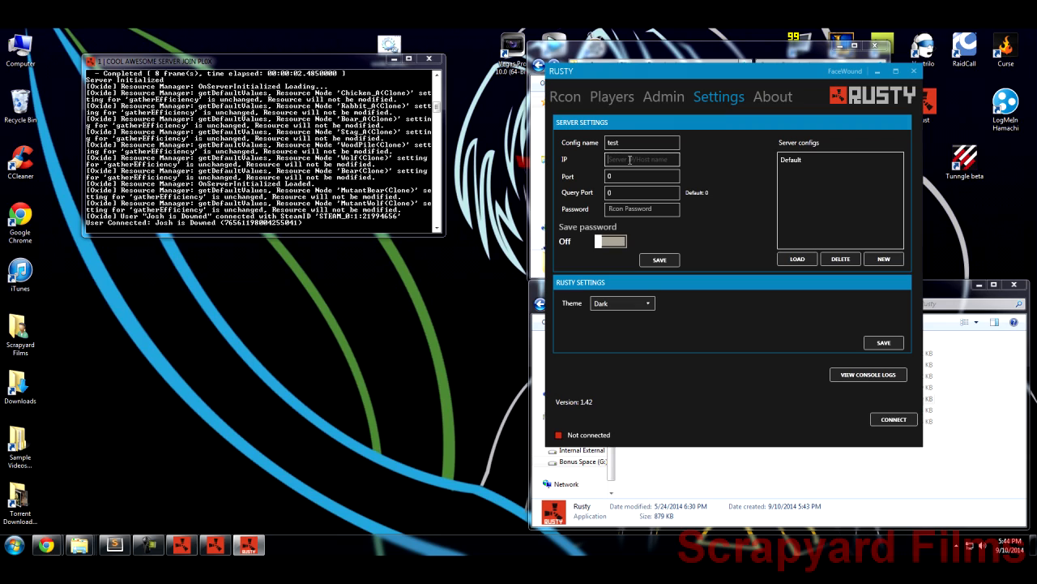
text(192.168.1.135)
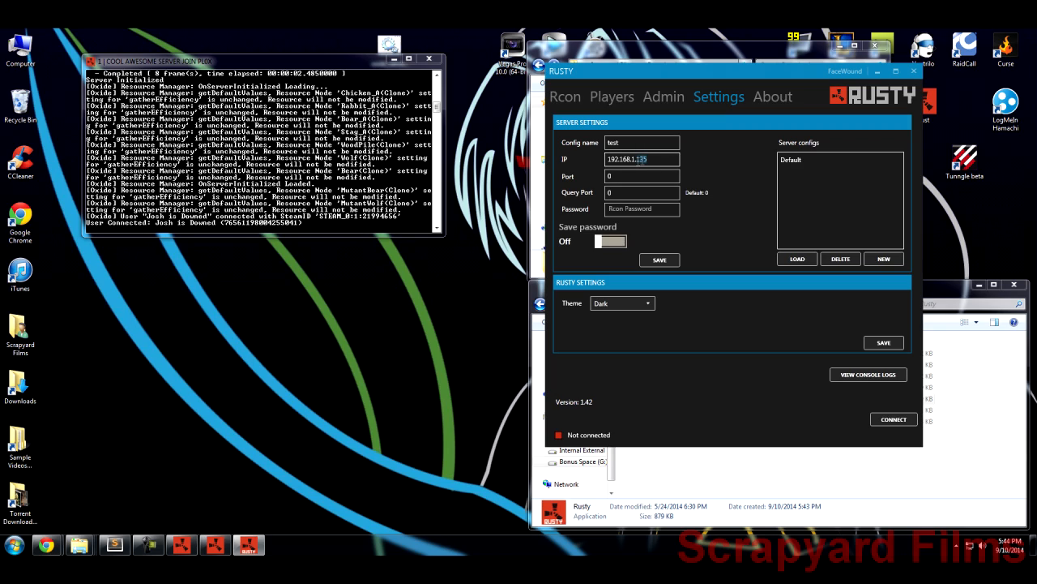
click(642, 175)
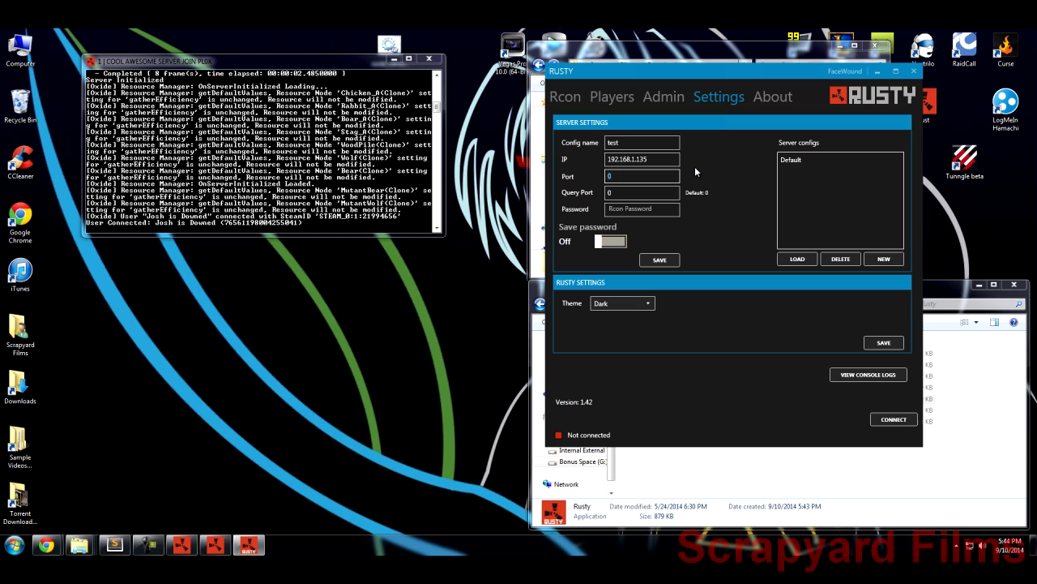
text(28015)
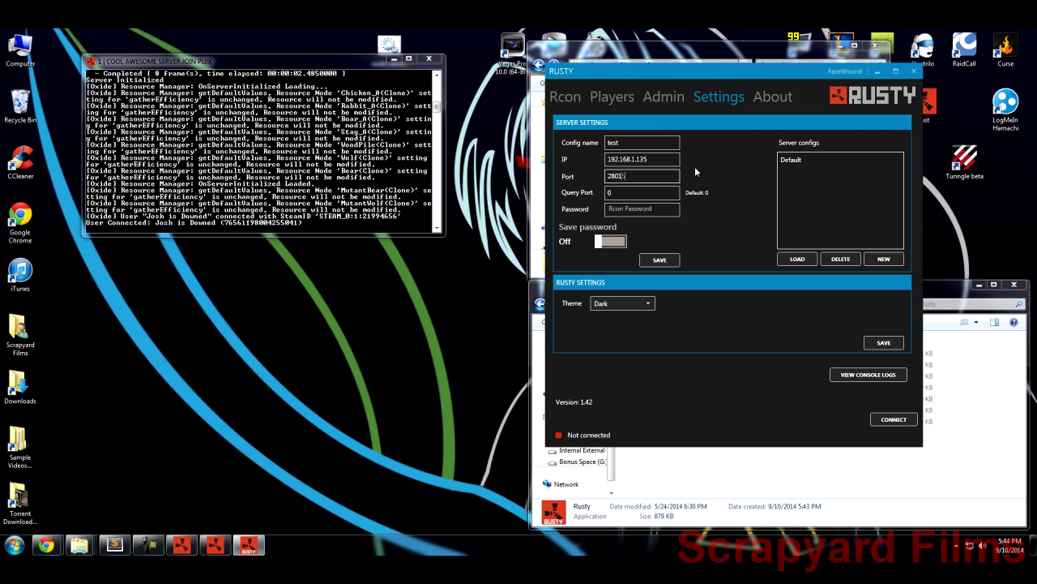
text(28015)
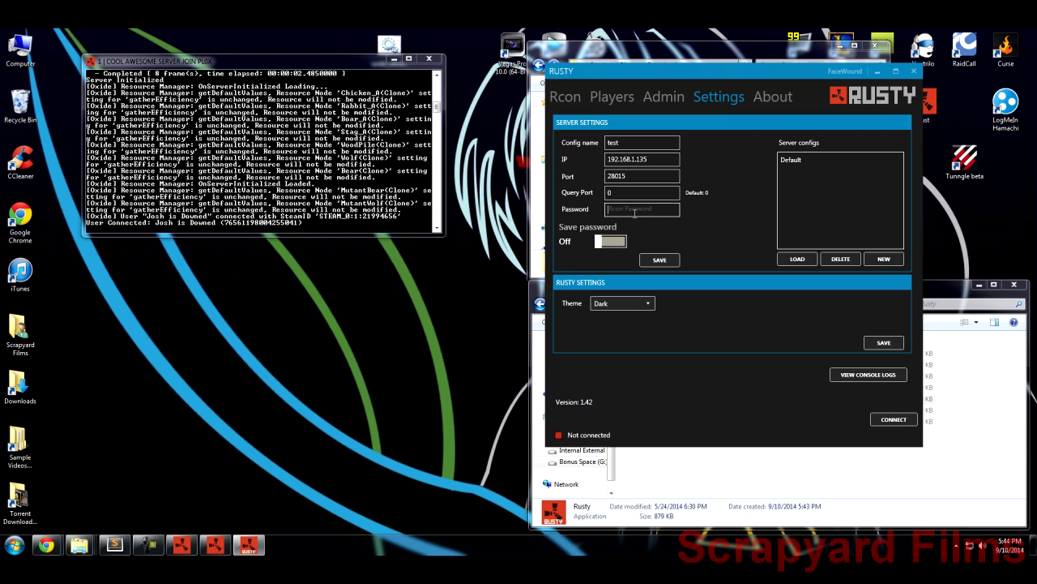
Enter the RCON password and switch Save password On.
text(••••)
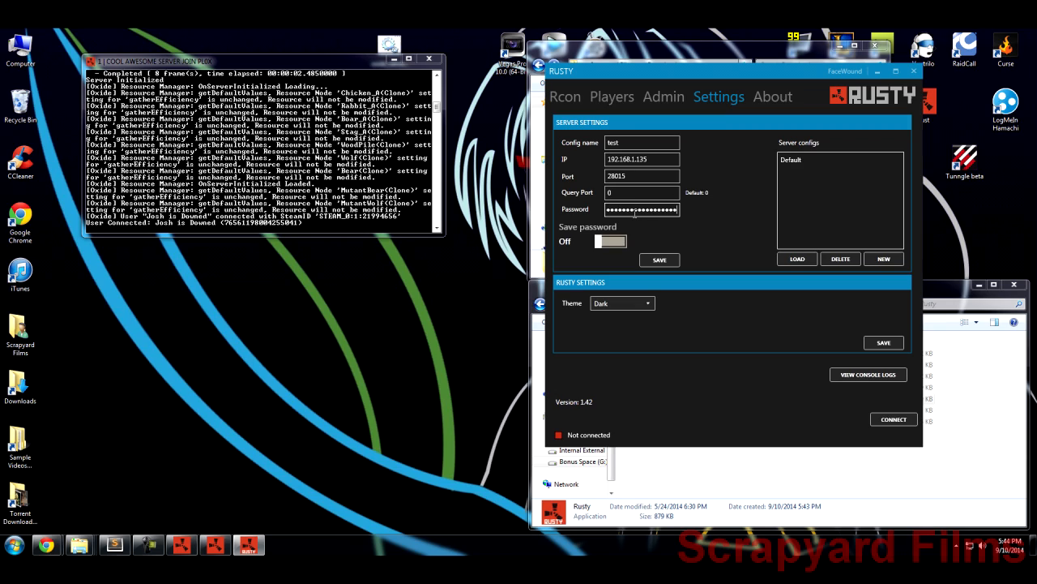
click(609, 242)
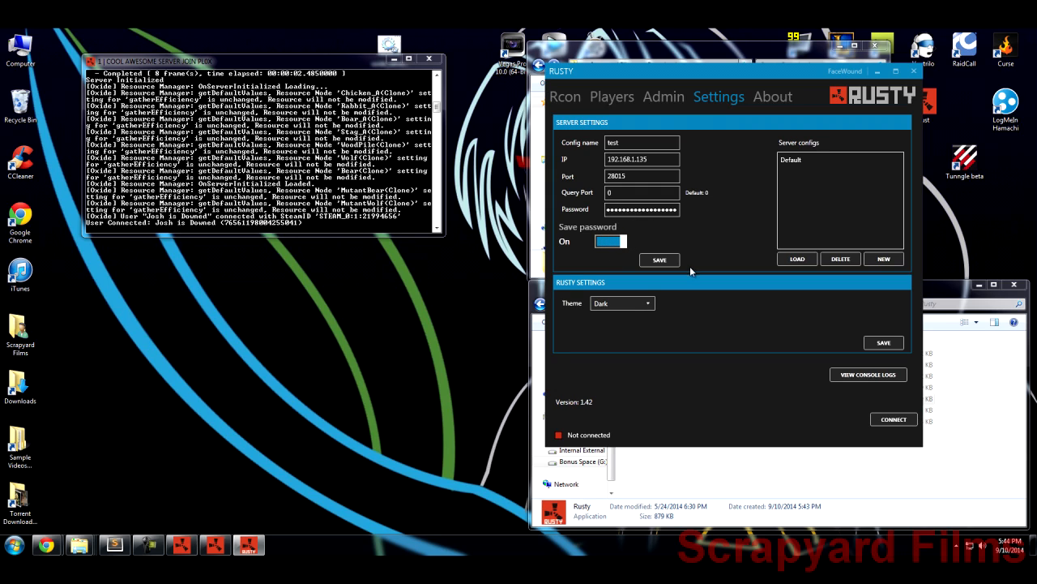
Save the 'test' server config, confirm it, and connect to COOL AWESOME SERVER JOIN PLOX.
click(658, 259)
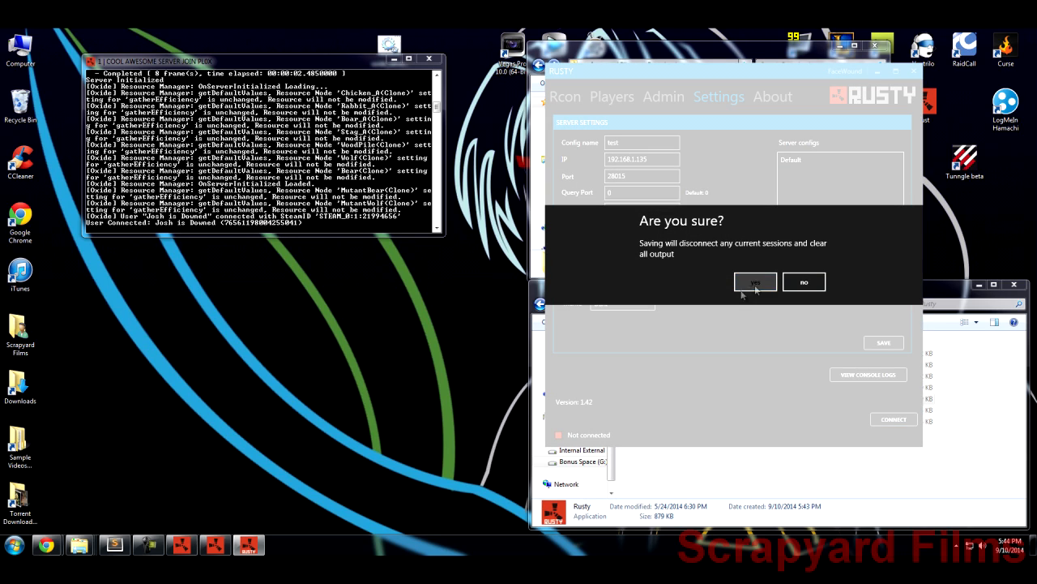
click(755, 282)
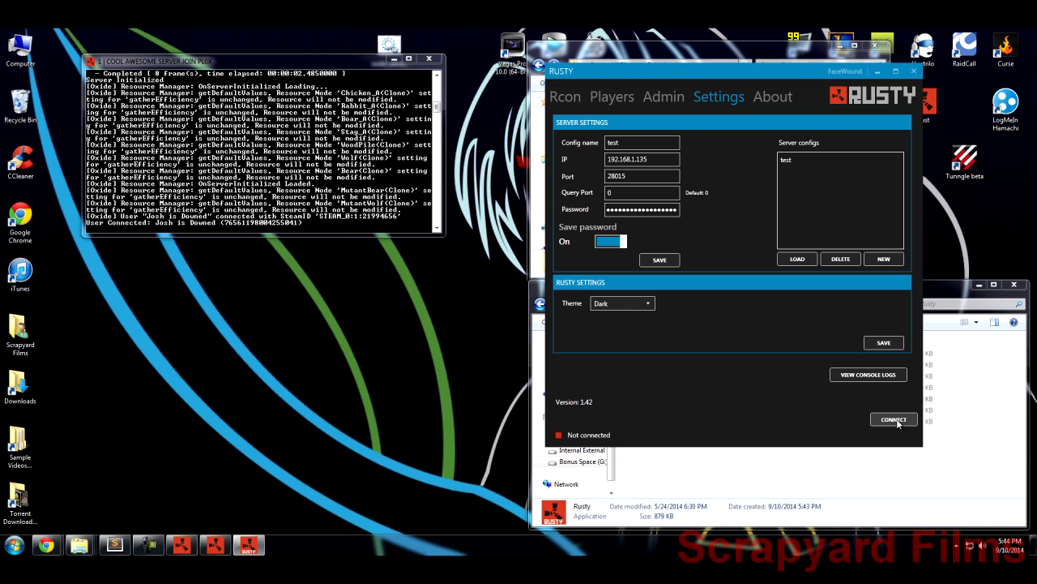
click(893, 419)
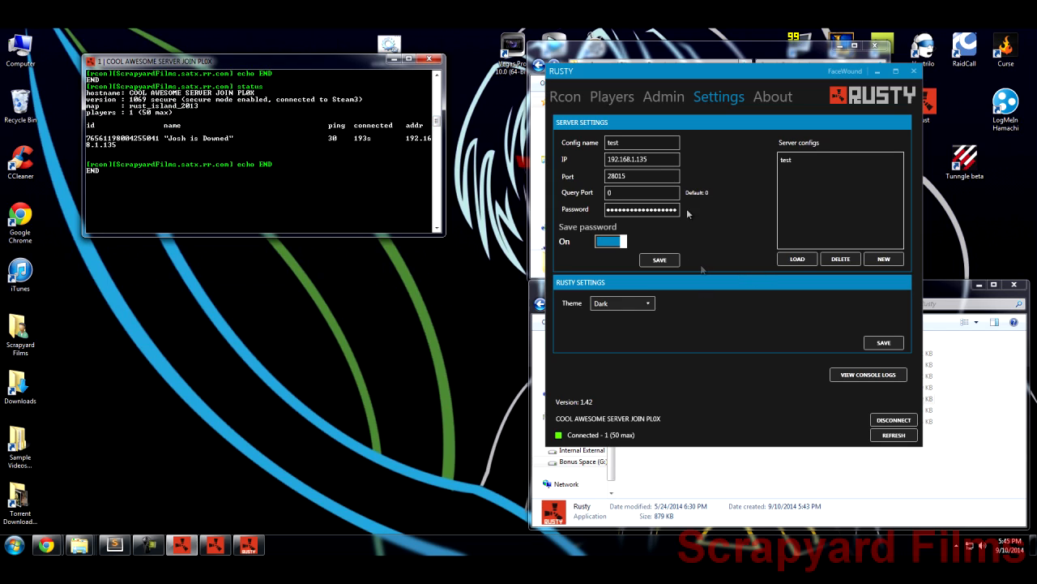
click(665, 97)
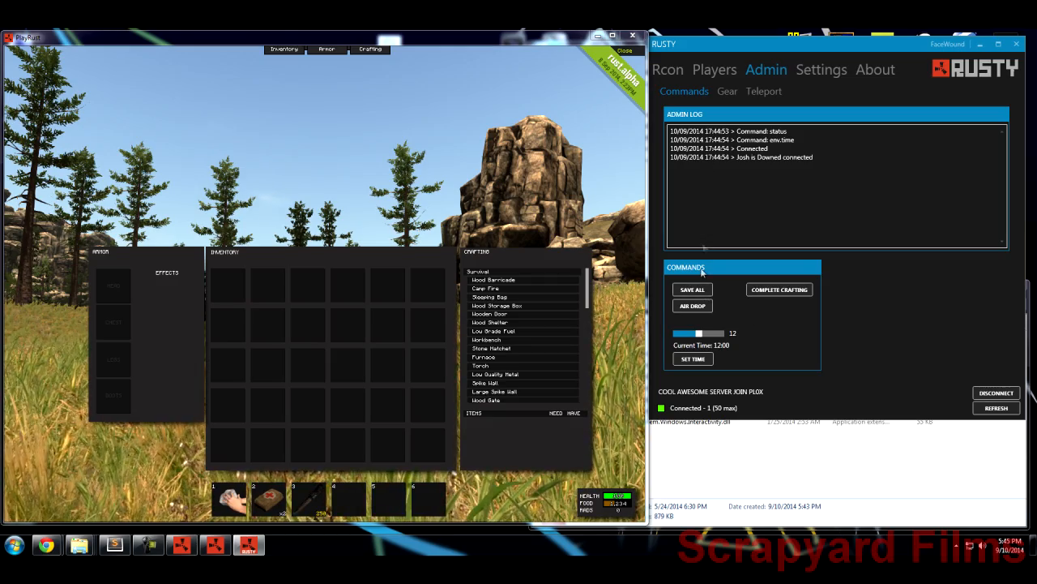
Call in an Air Drop from Admin > Commands and dismiss Rust's reply dialog.
click(692, 304)
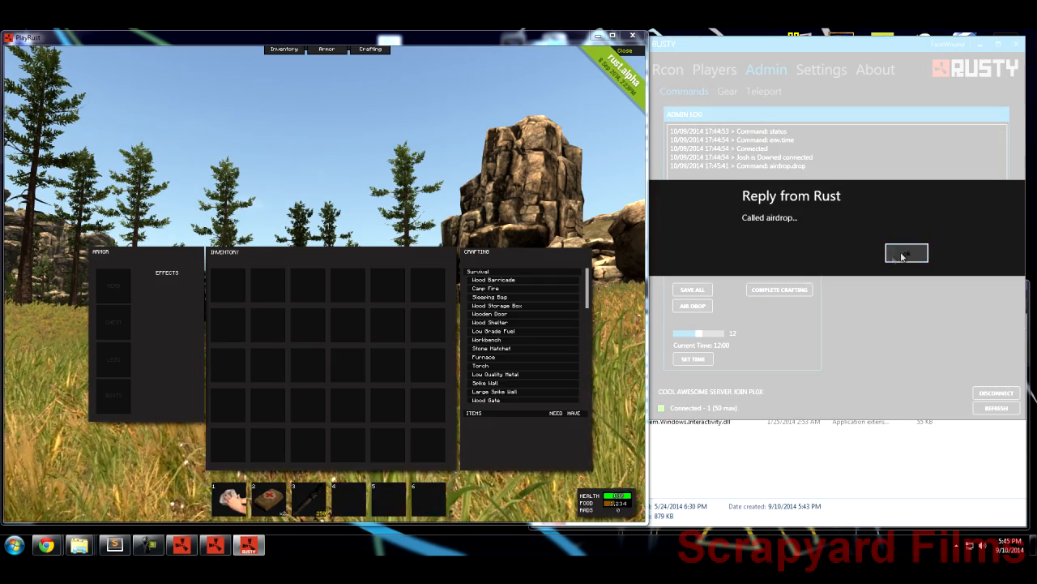
click(906, 253)
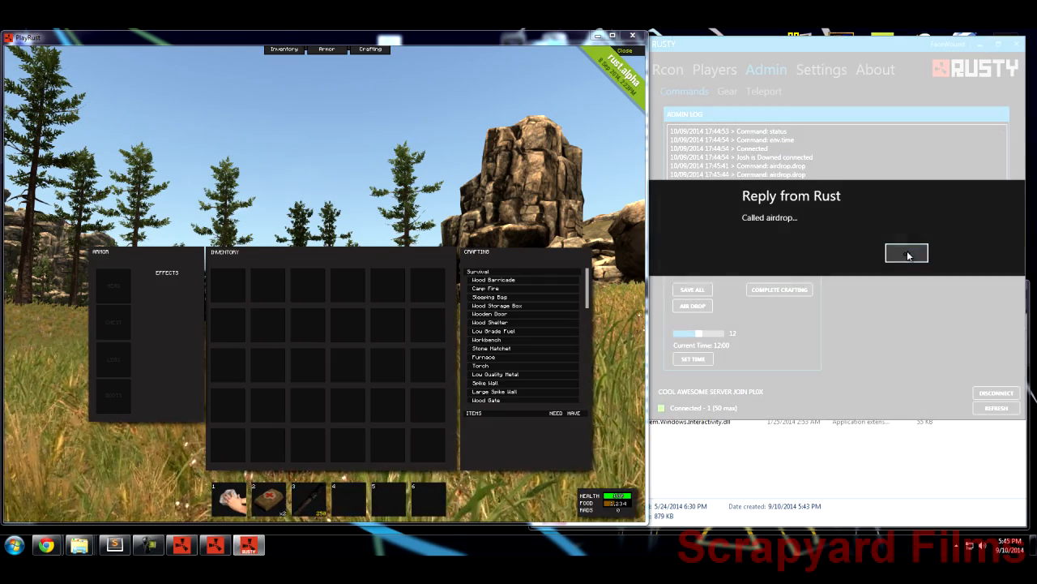
click(906, 253)
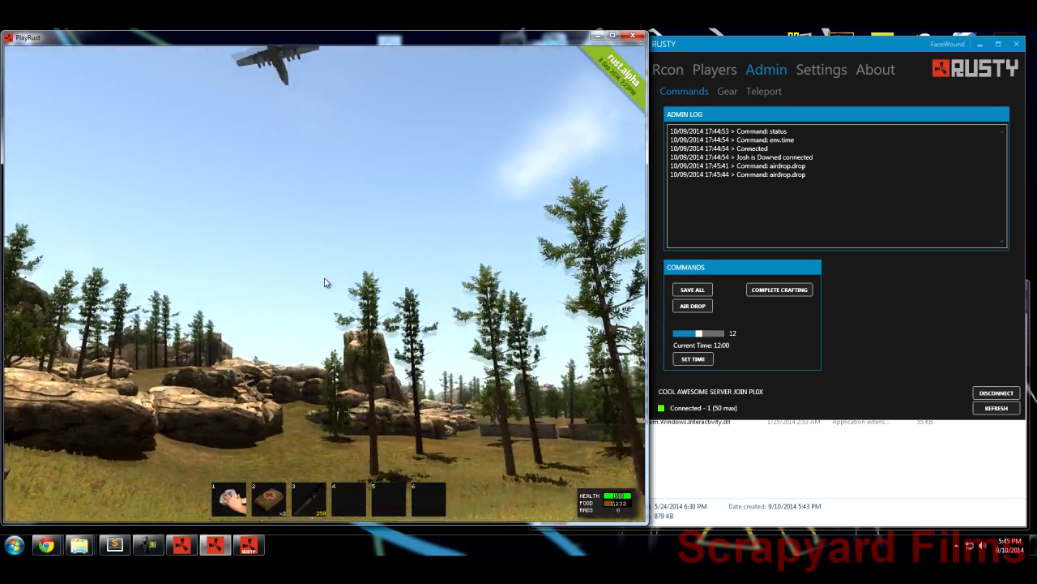
click(715, 68)
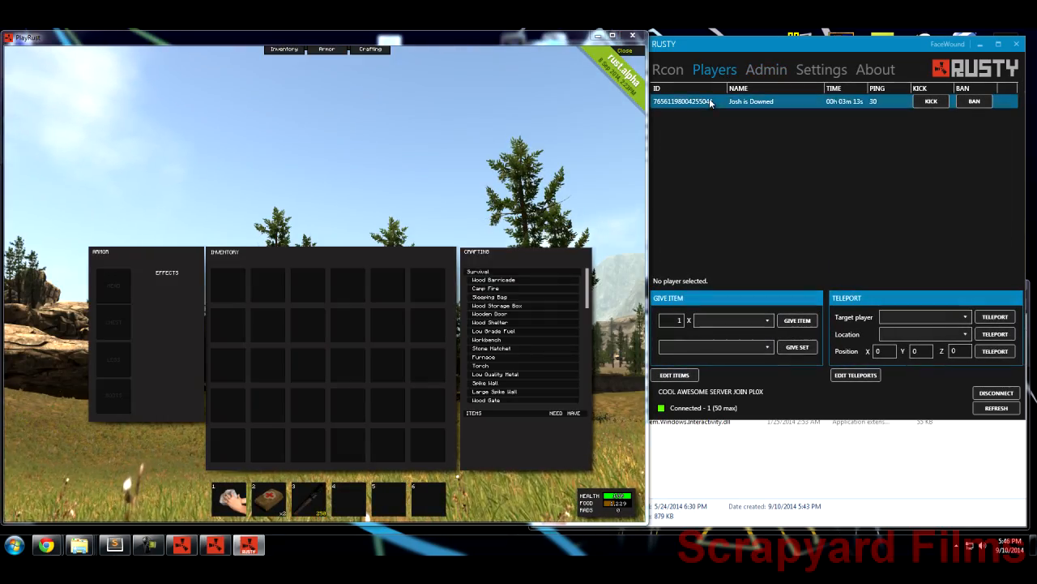
Teleport player Josh is Downed to Factory Rad Town via the Location dropdown.
click(751, 101)
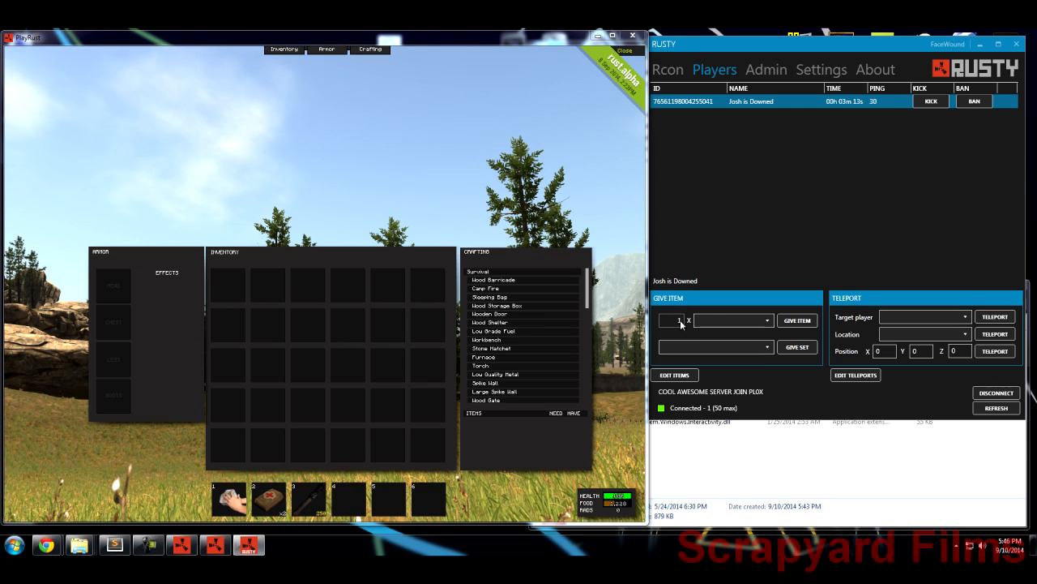
click(765, 320)
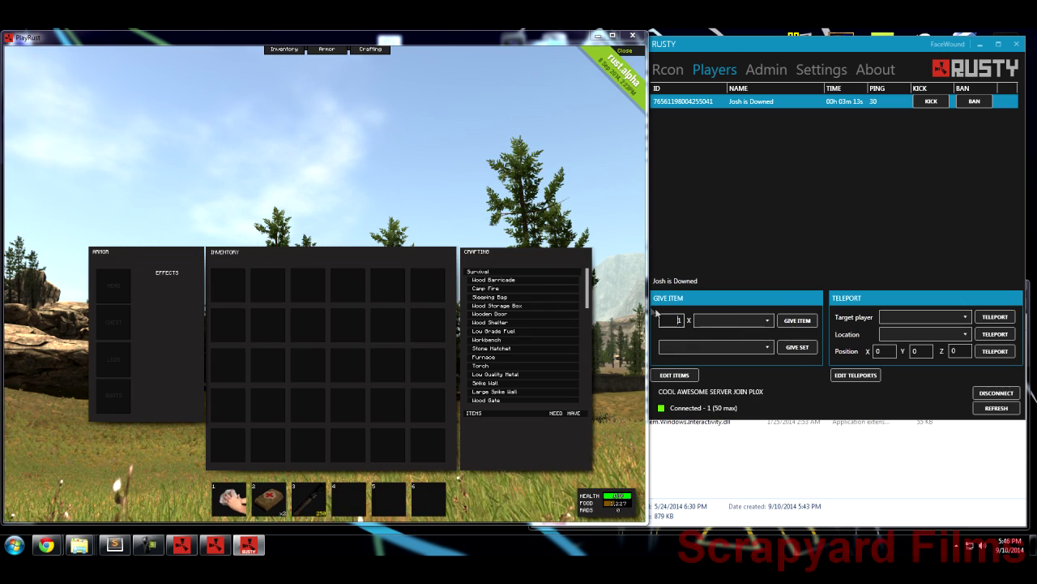
mouse_move(911, 259)
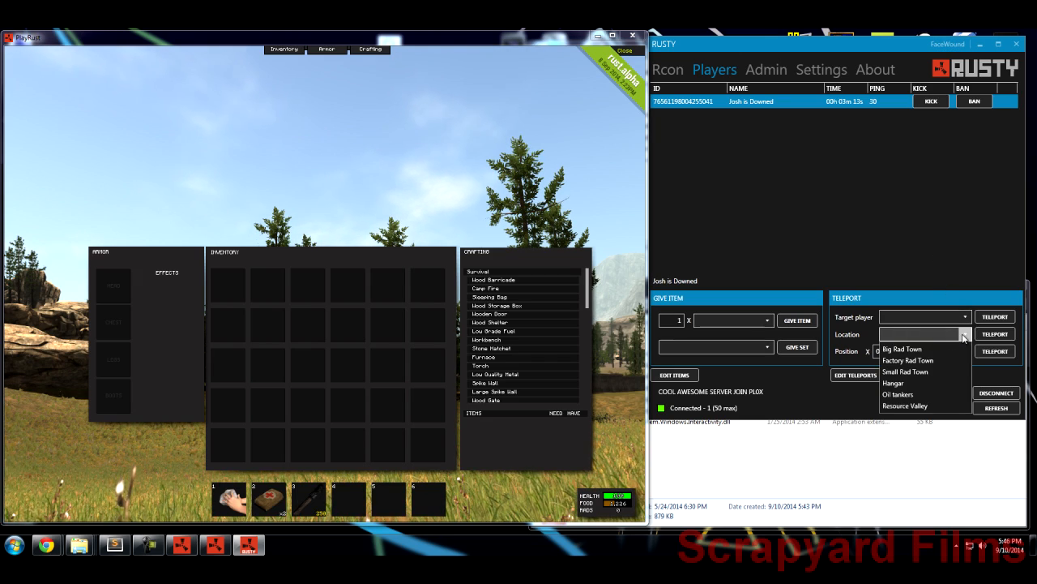
click(910, 359)
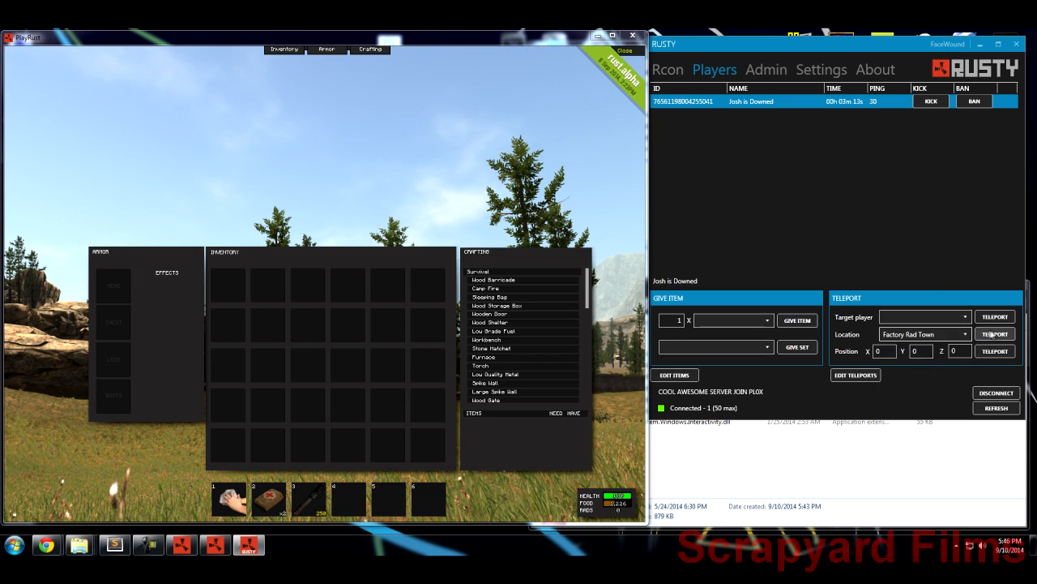
click(996, 334)
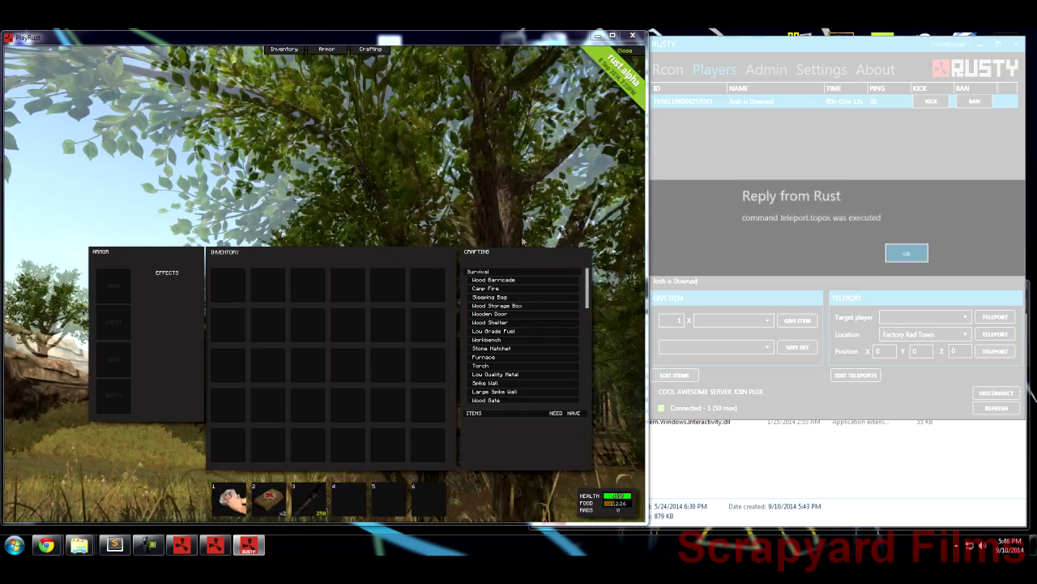